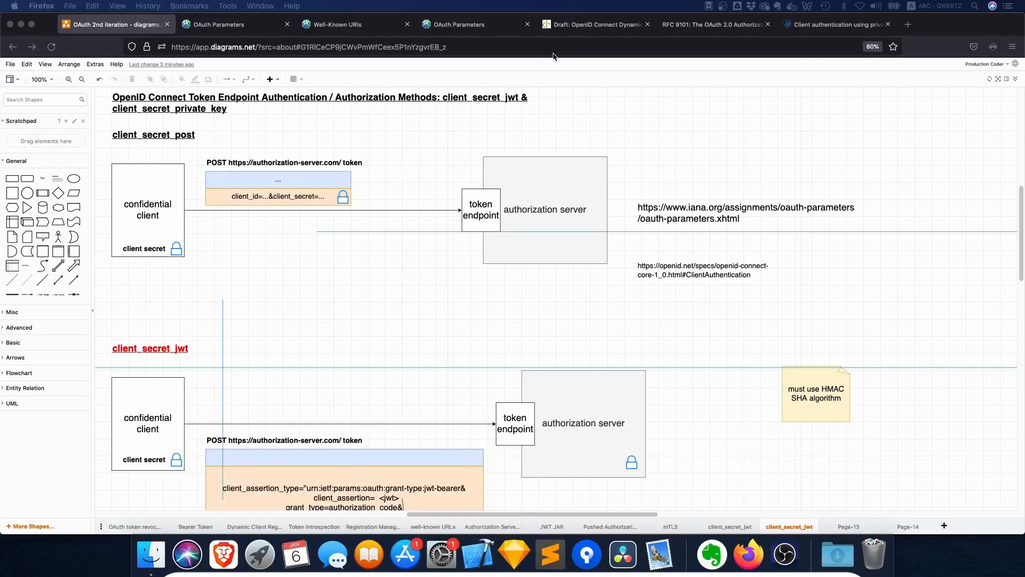
mouse_move(580, 31)
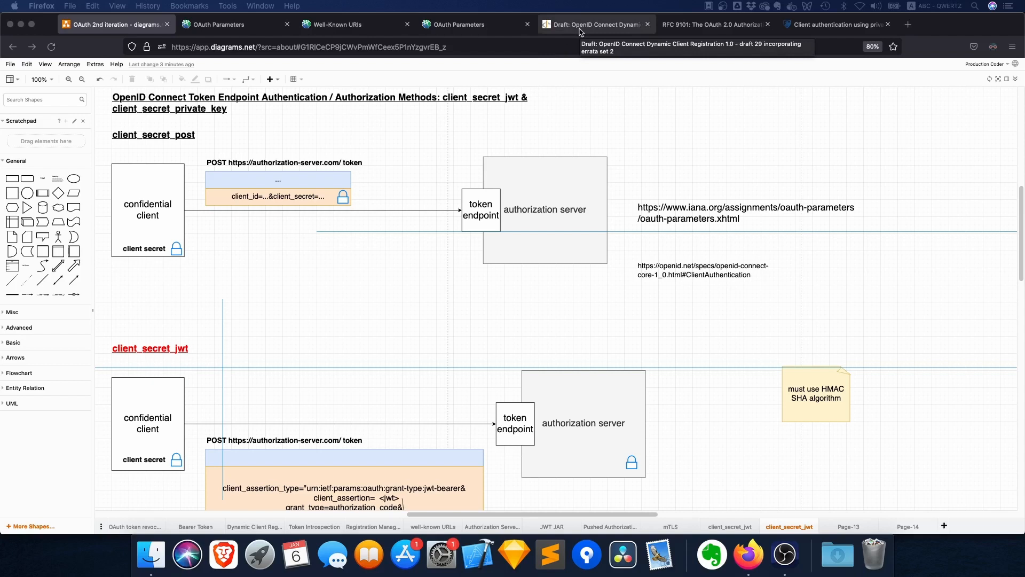
mouse_move(472, 116)
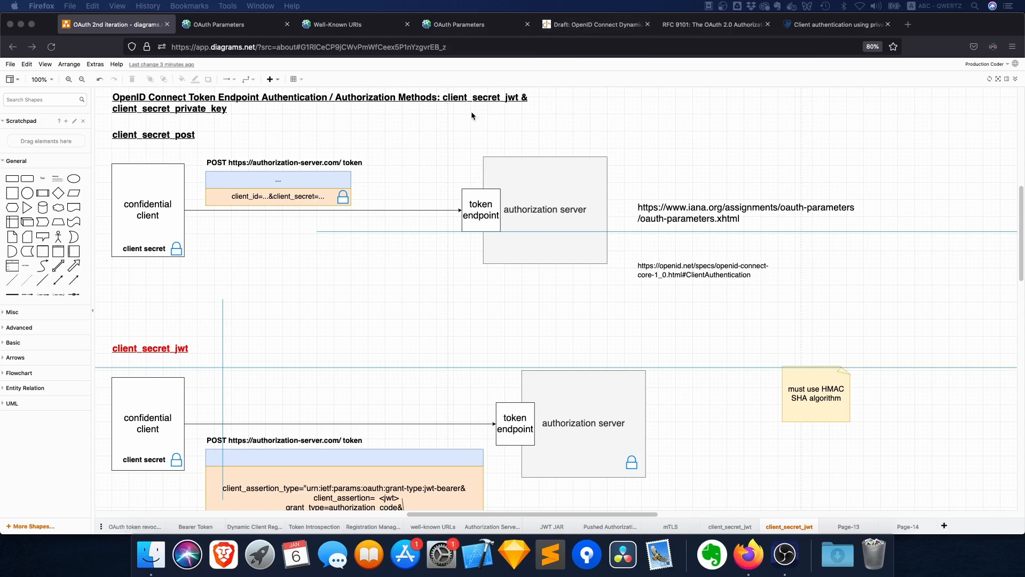
mouse_move(449, 118)
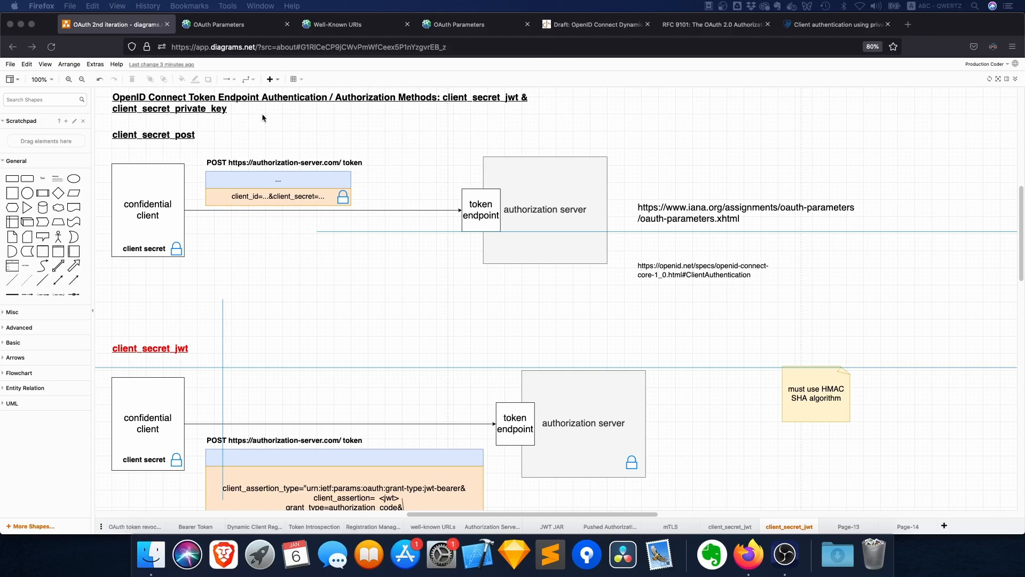
mouse_move(168, 201)
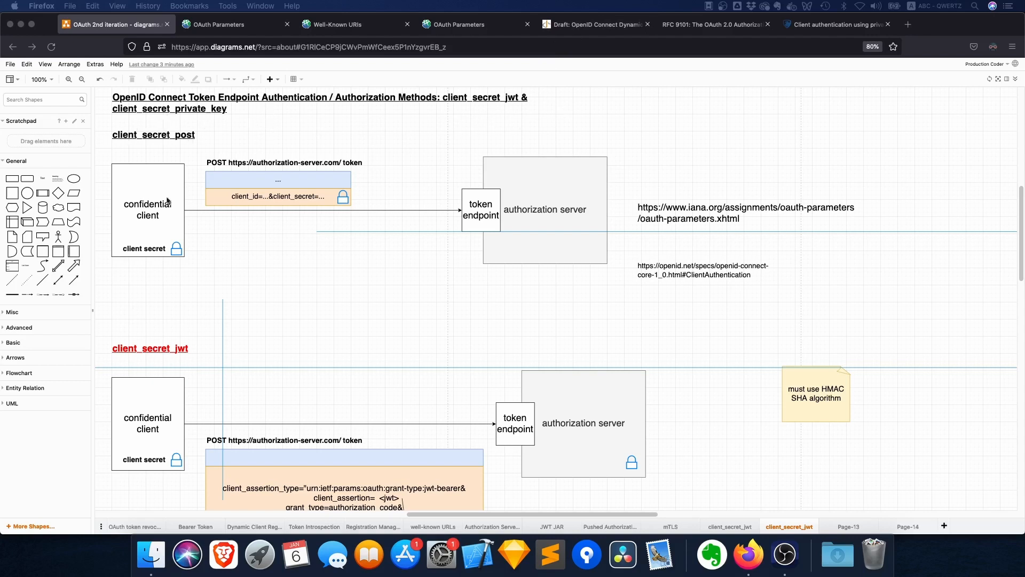
Step: Select the confidential client and authorization server boxes, then mark client_secret_post in the IANA table
click(147, 210)
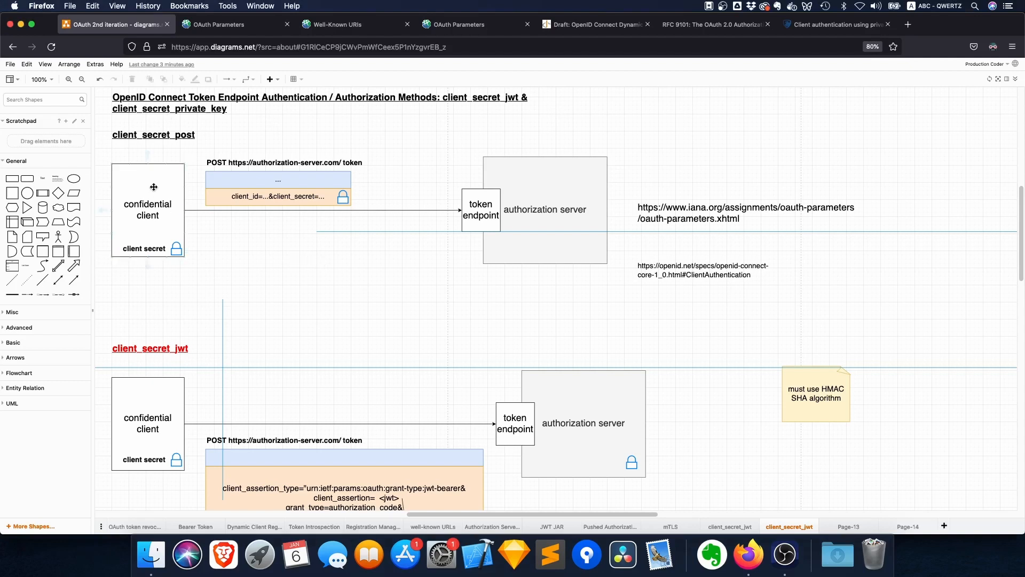
click(545, 209)
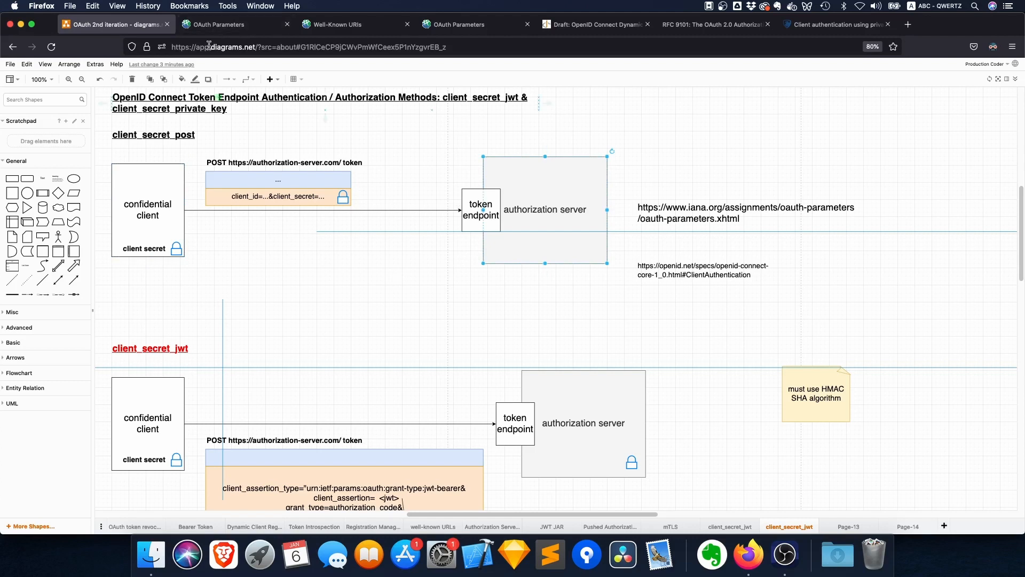
click(148, 210)
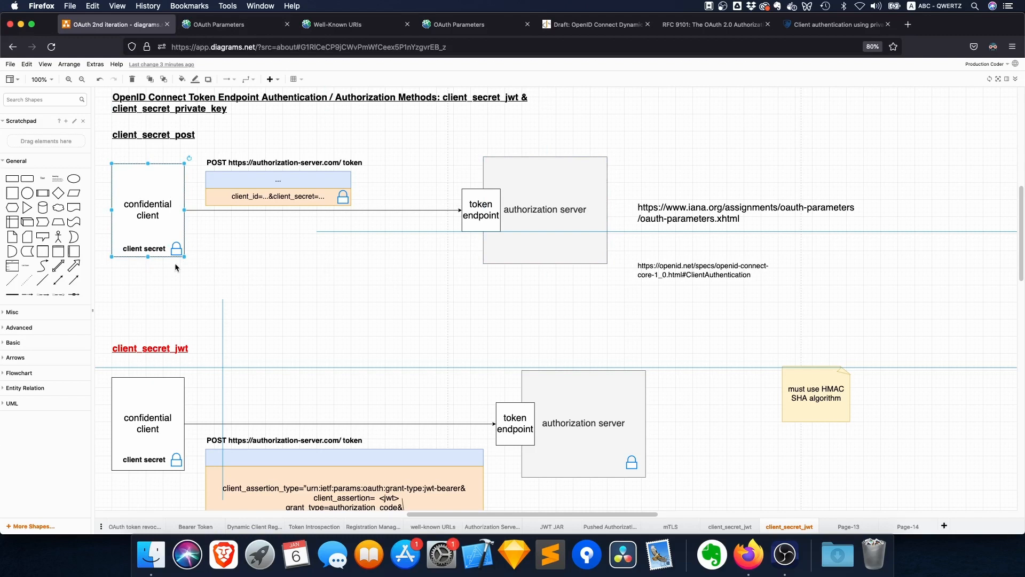
click(212, 151)
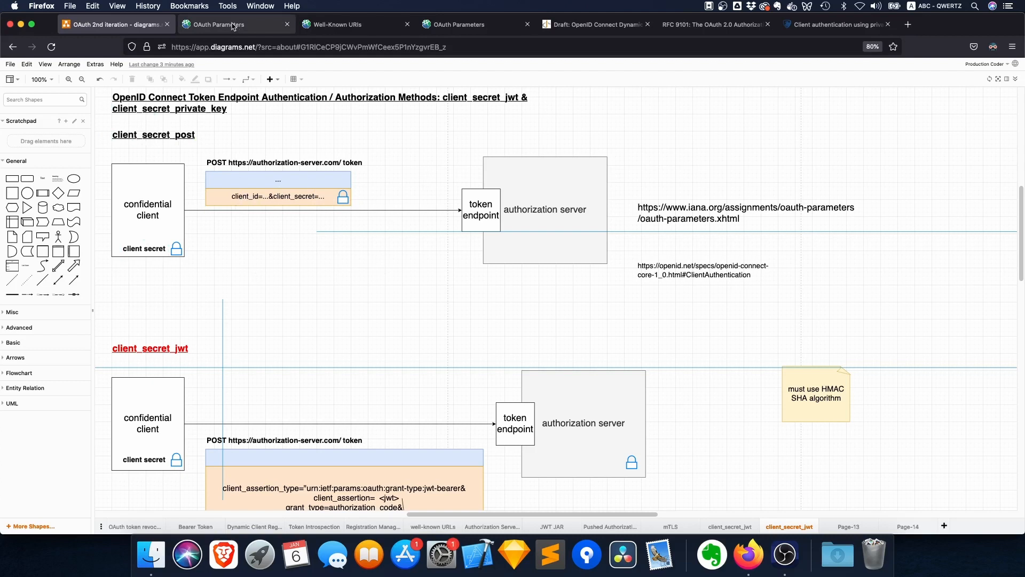
click(216, 24)
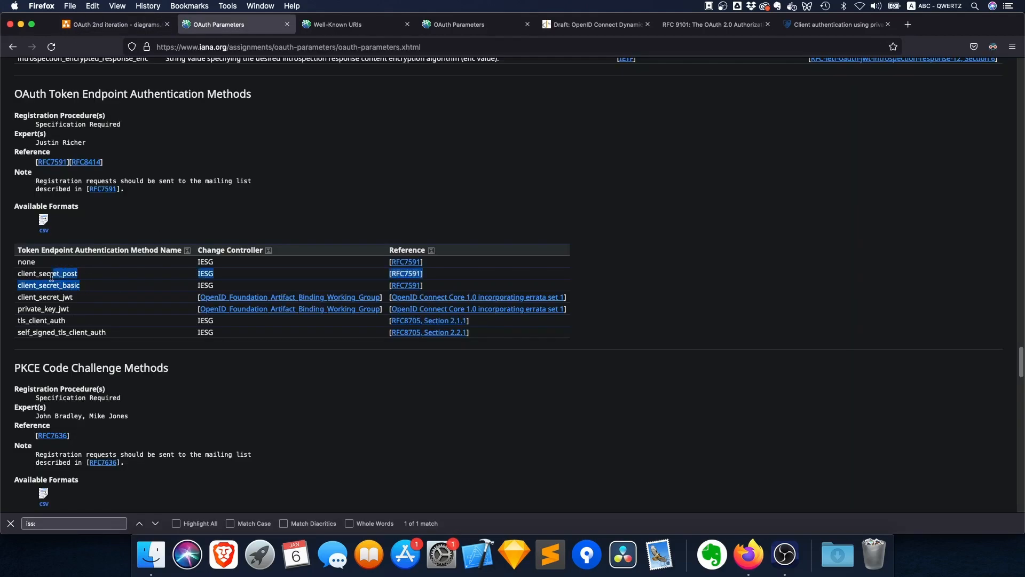
double_click(47, 273)
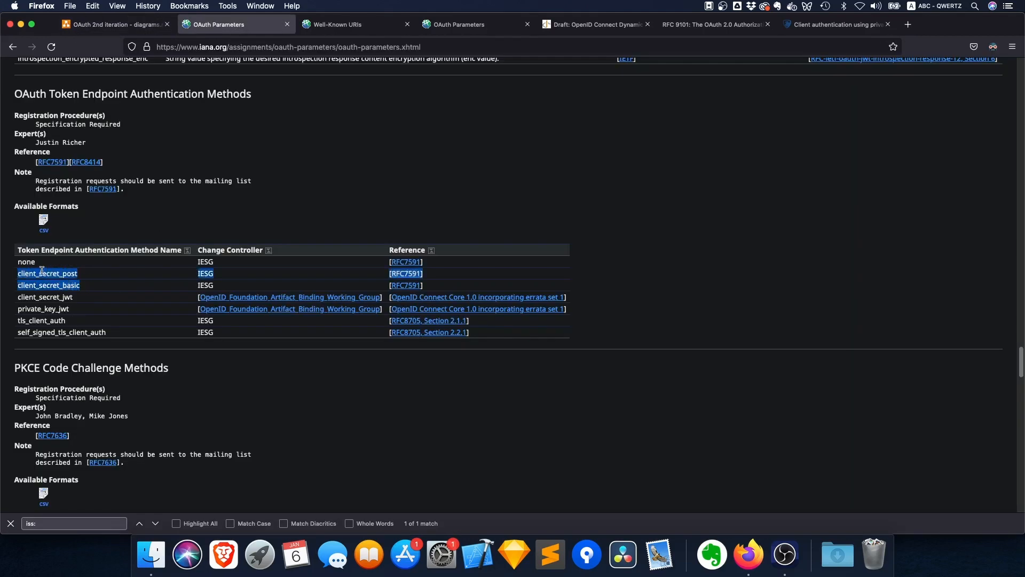
Step: Return to the 'OAuth 2nd iteration' diagram and select the confidential client's lock icon
click(111, 24)
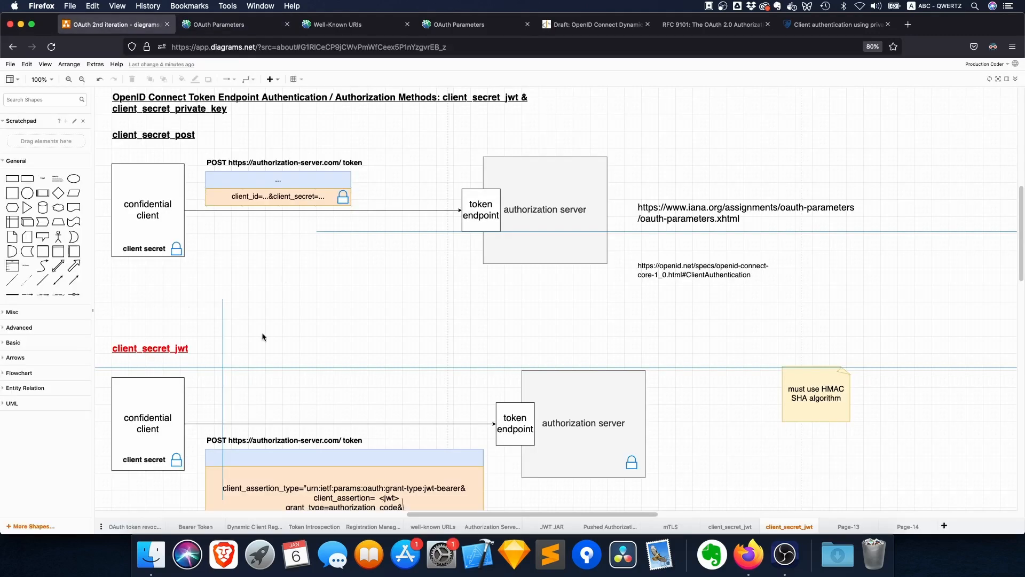
mouse_move(205, 239)
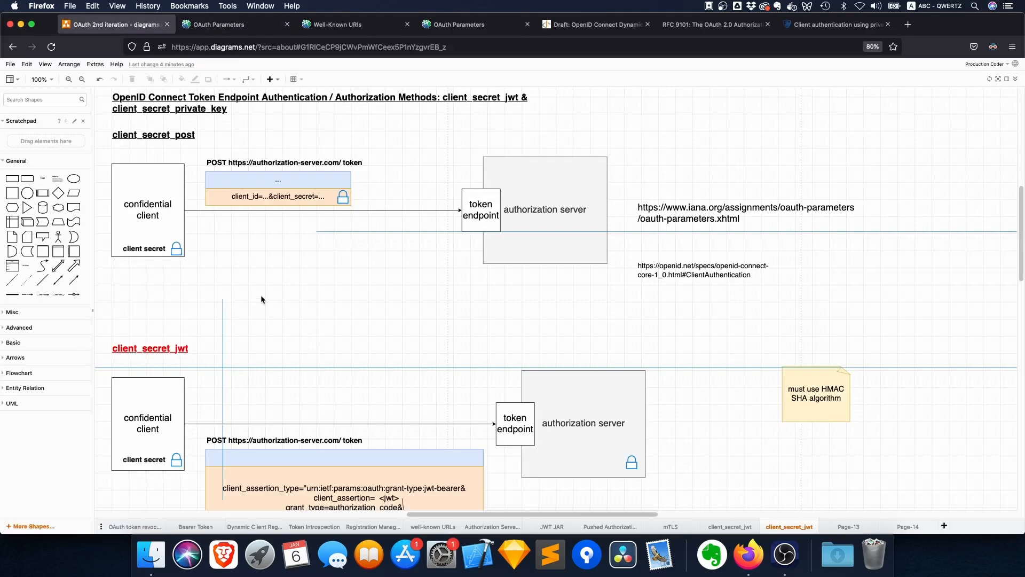
mouse_move(204, 257)
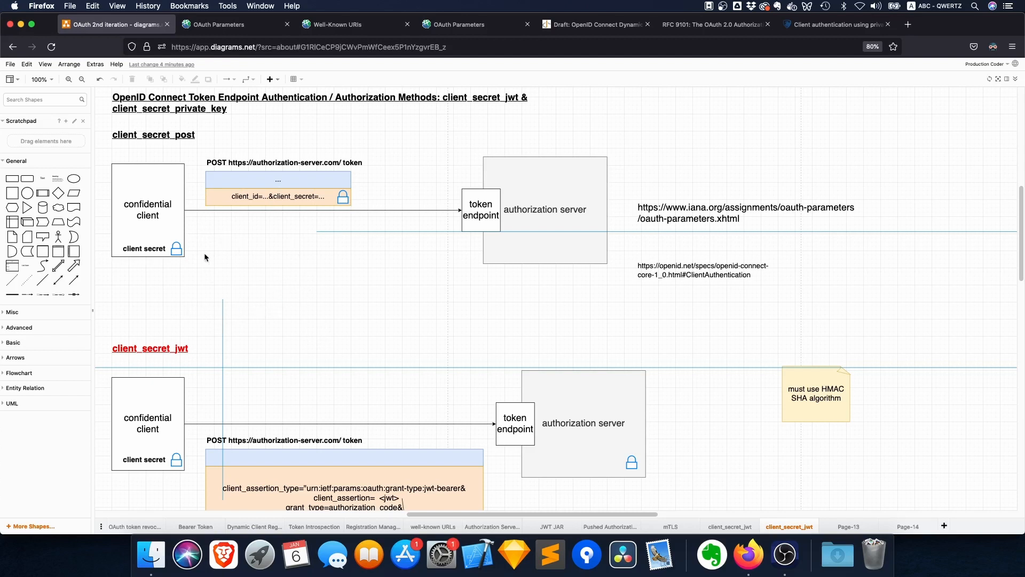
click(177, 248)
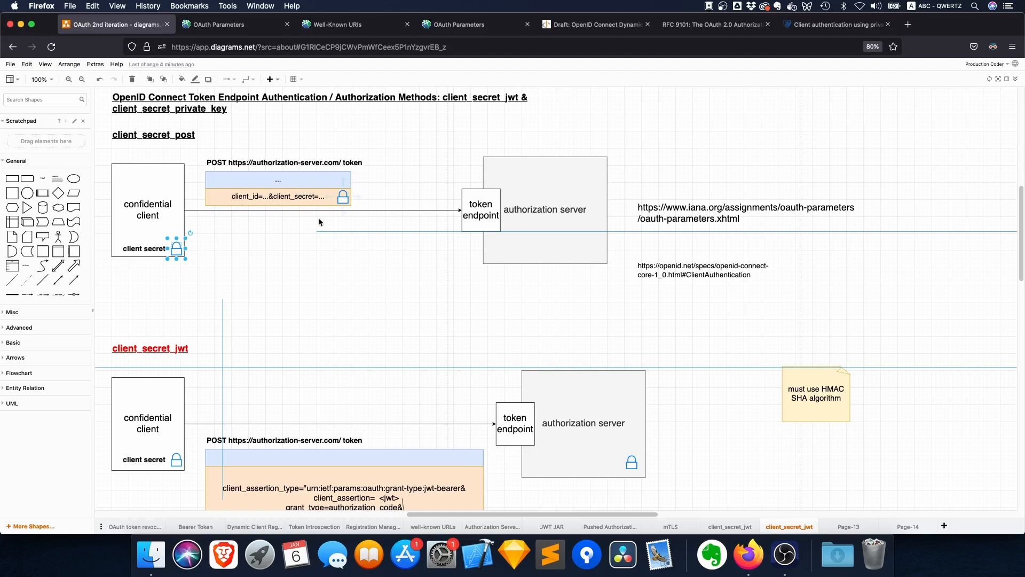
mouse_move(347, 269)
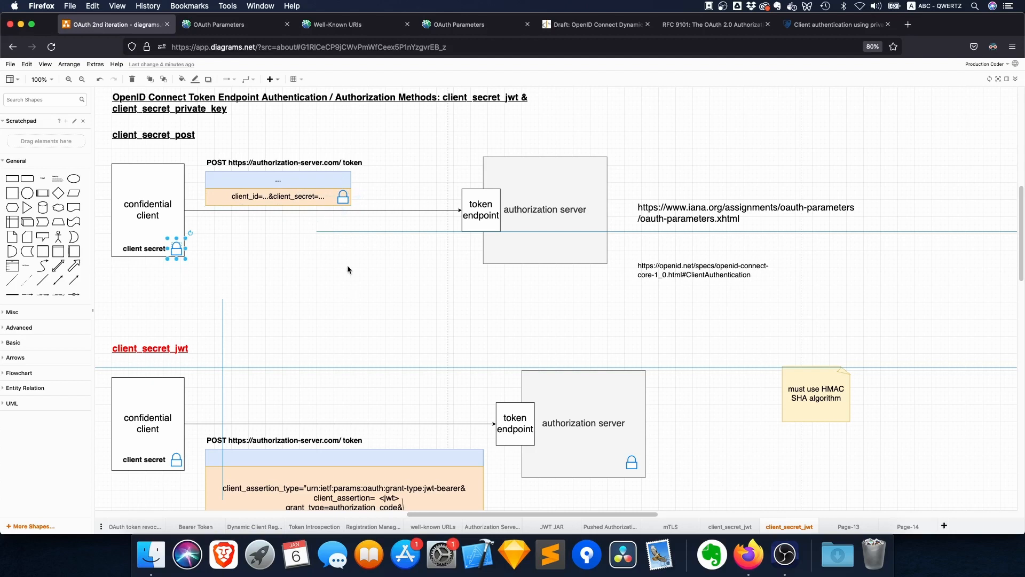
scroll(down, 3)
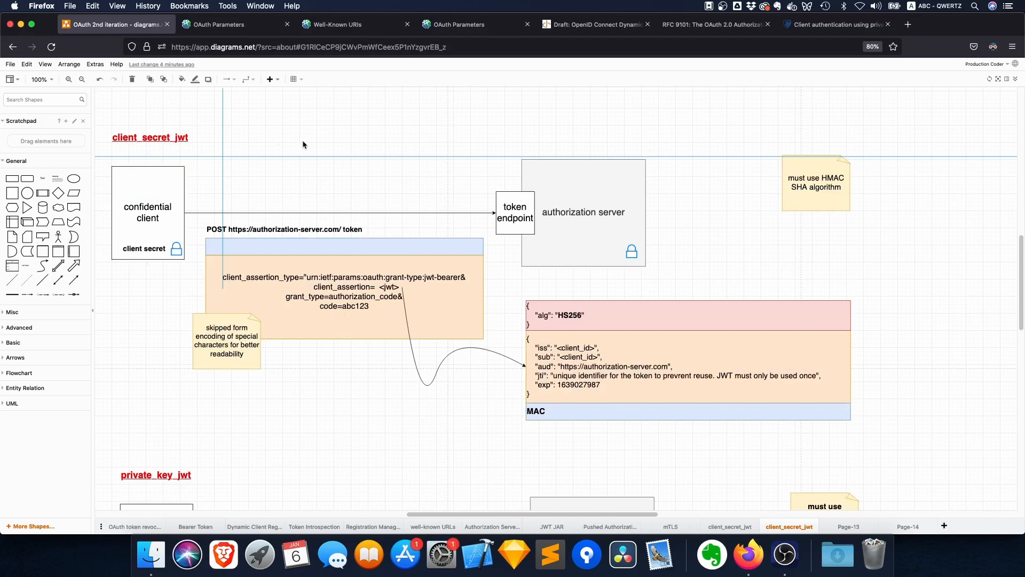
mouse_move(142, 390)
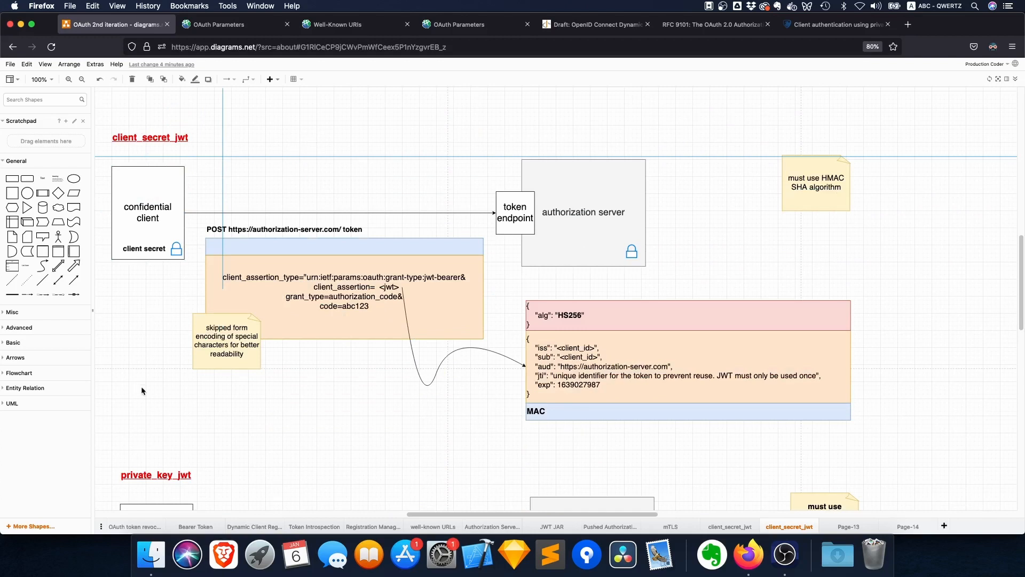
mouse_move(274, 421)
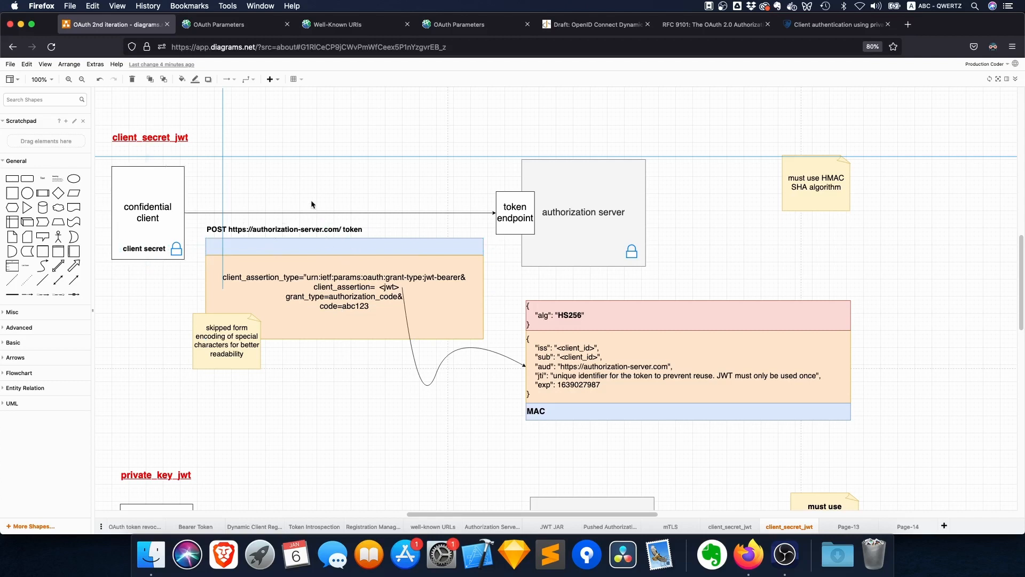
scroll(down, 3)
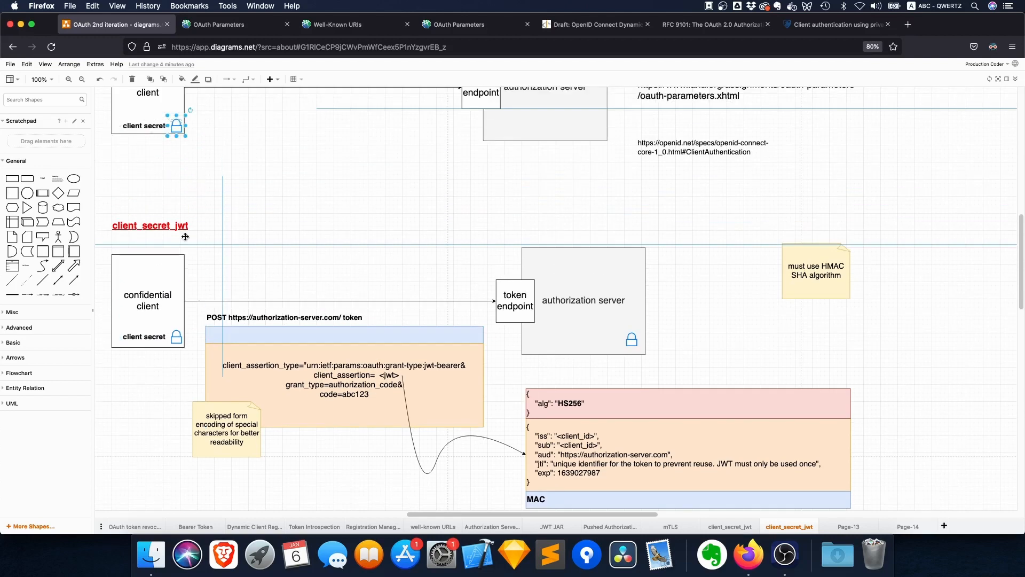
mouse_move(357, 295)
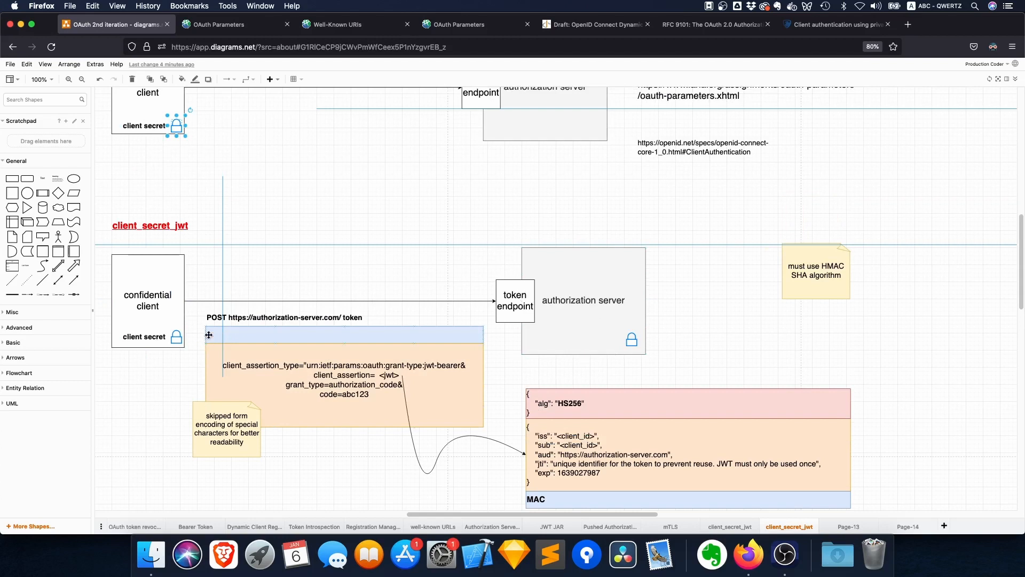
scroll(down, 3)
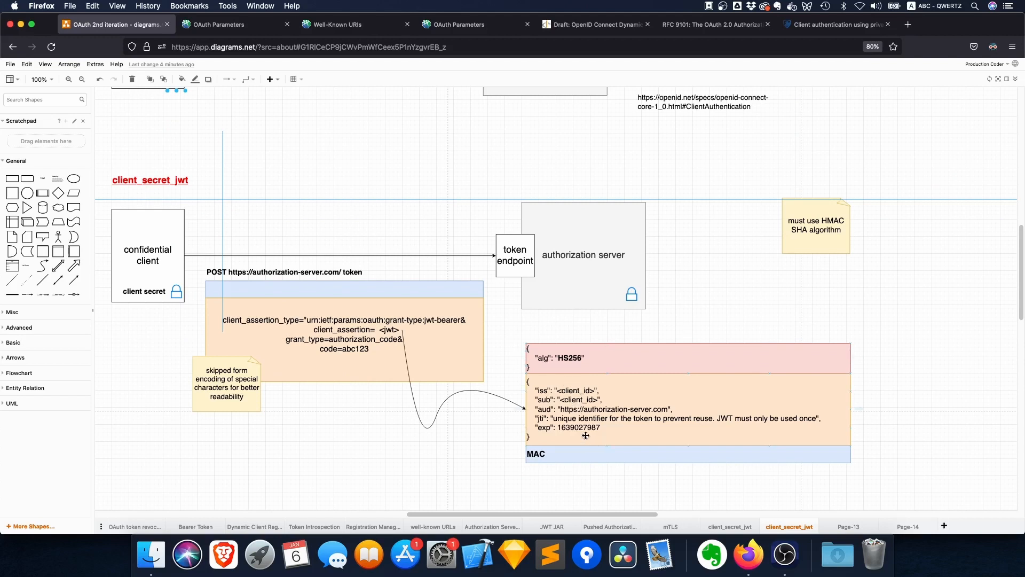
click(815, 224)
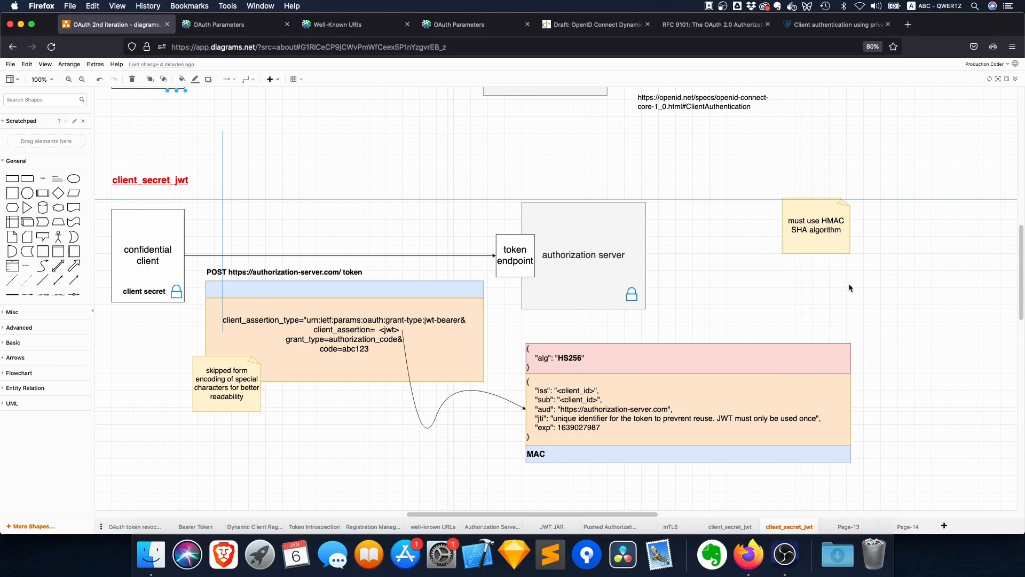
mouse_move(652, 331)
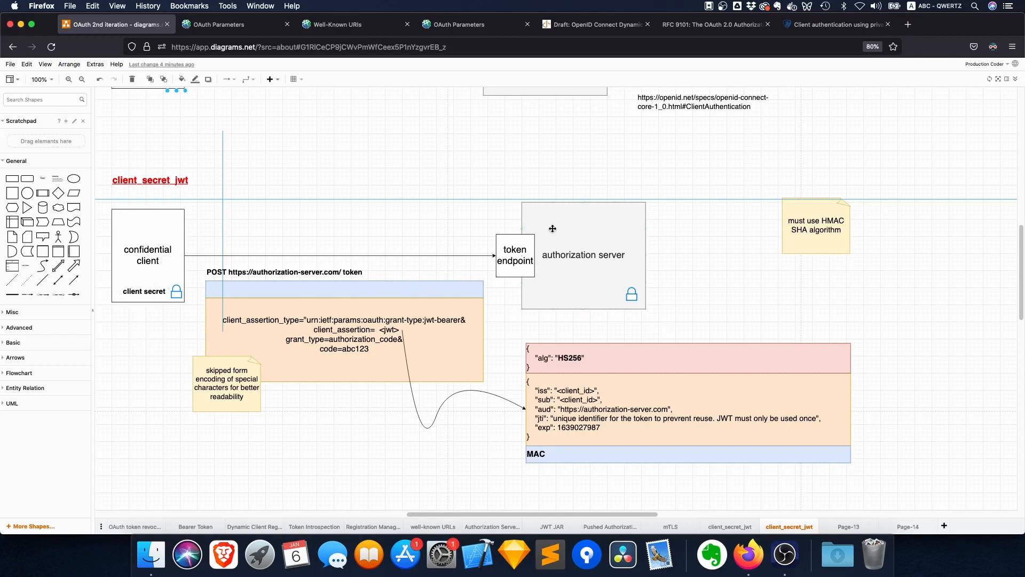
click(582, 254)
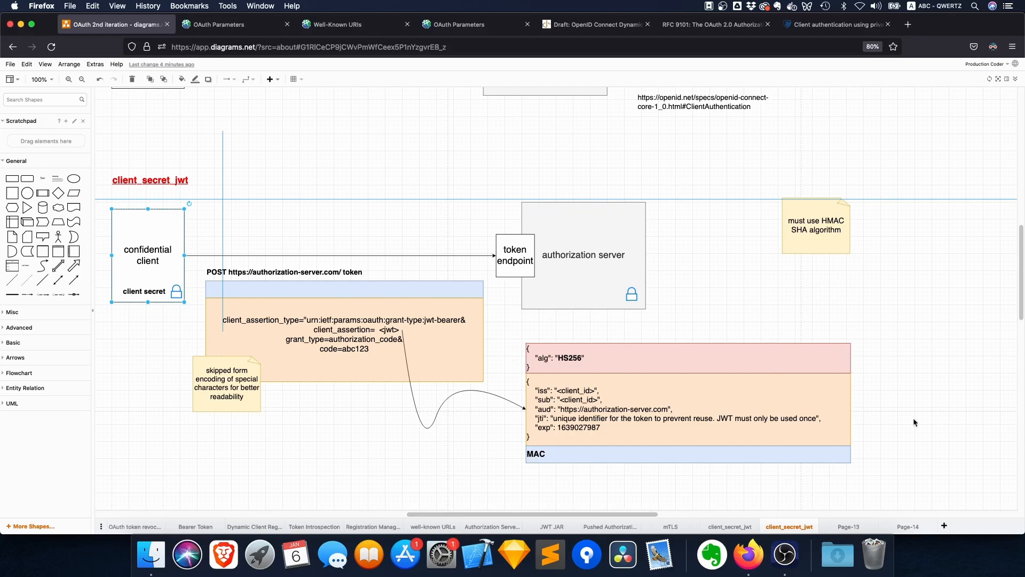
click(665, 430)
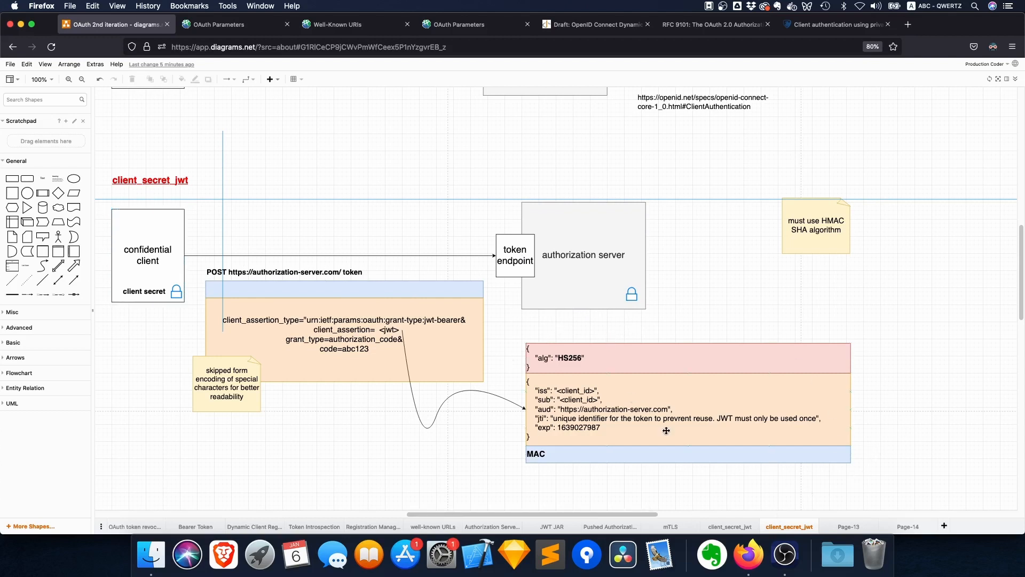
mouse_move(889, 497)
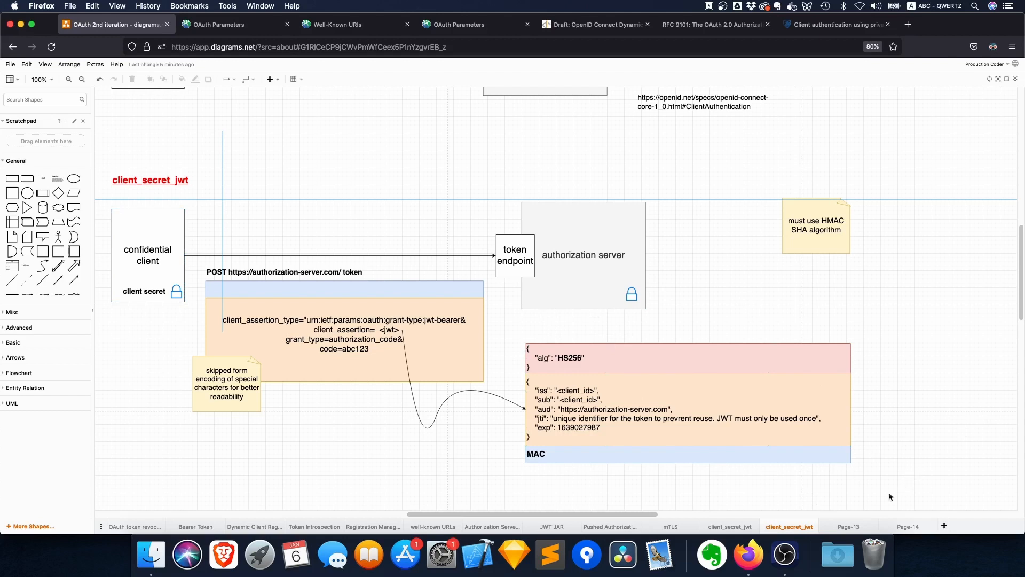
mouse_move(603, 494)
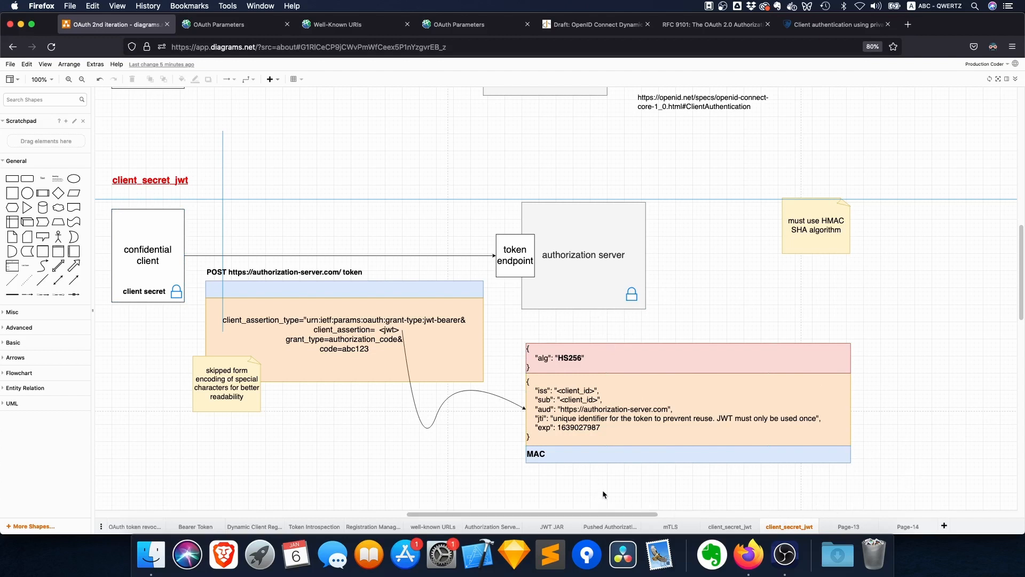
double_click(680, 409)
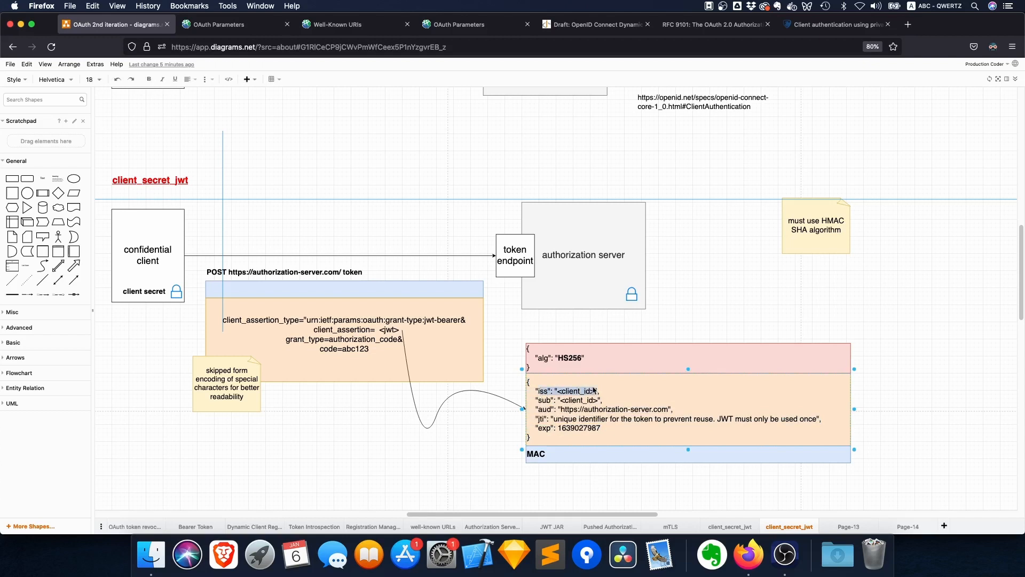
double_click(545, 391)
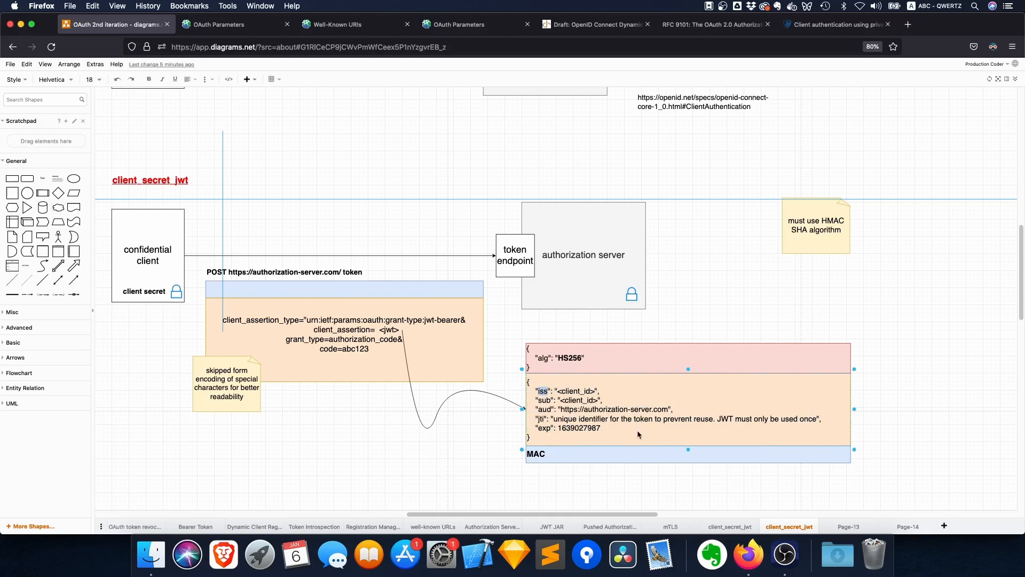
double_click(576, 390)
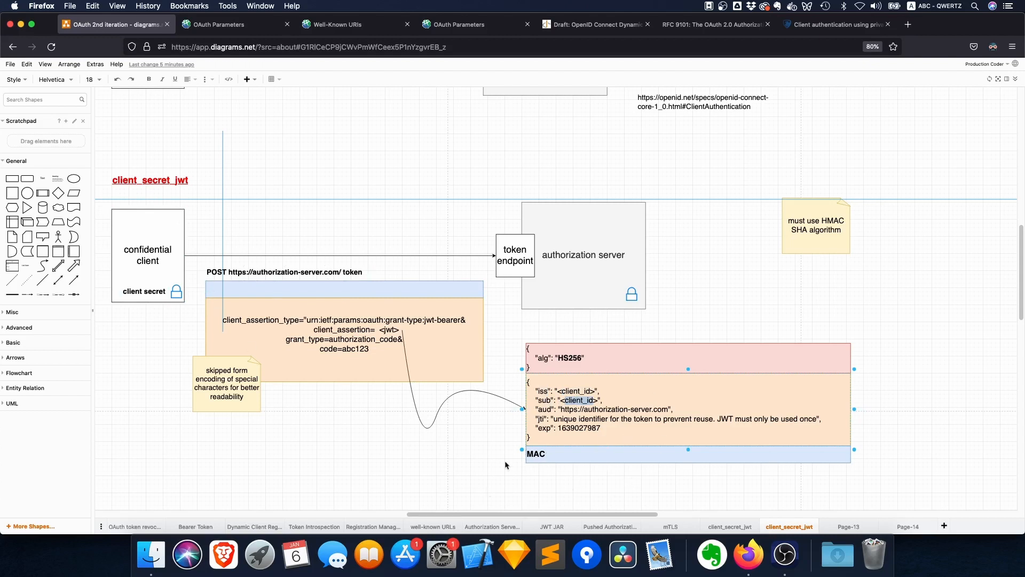
mouse_move(562, 429)
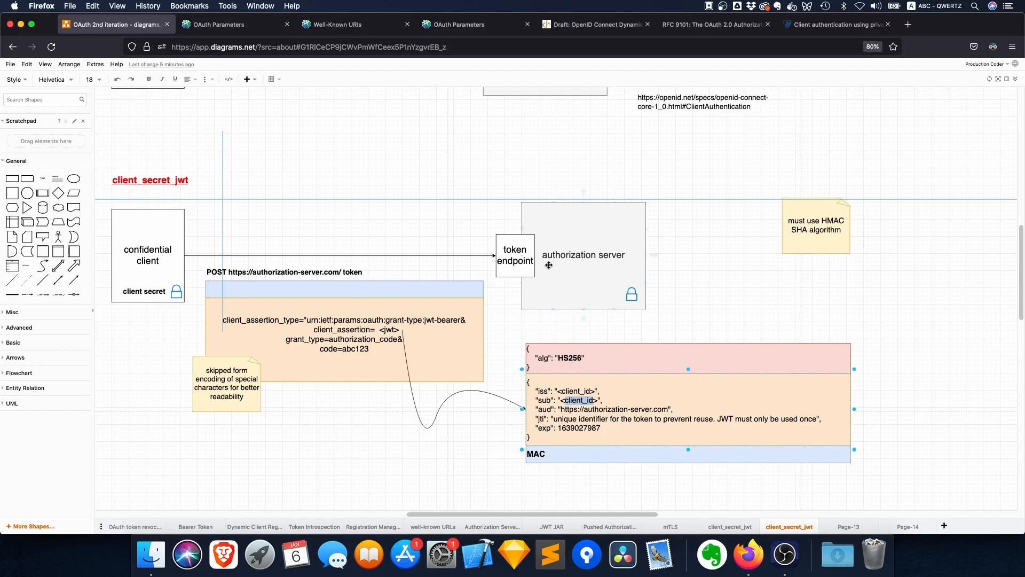
mouse_move(624, 282)
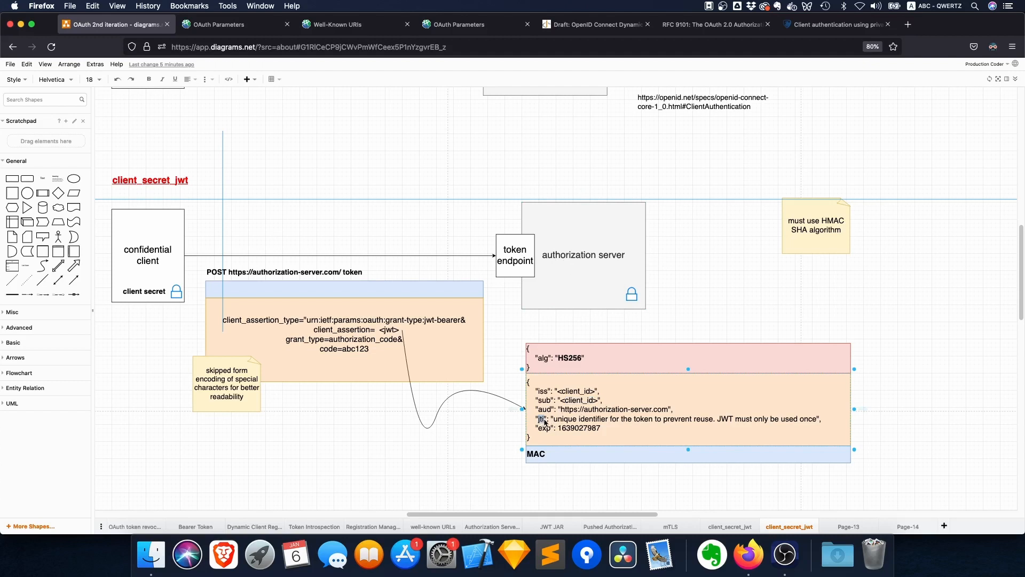
mouse_move(685, 426)
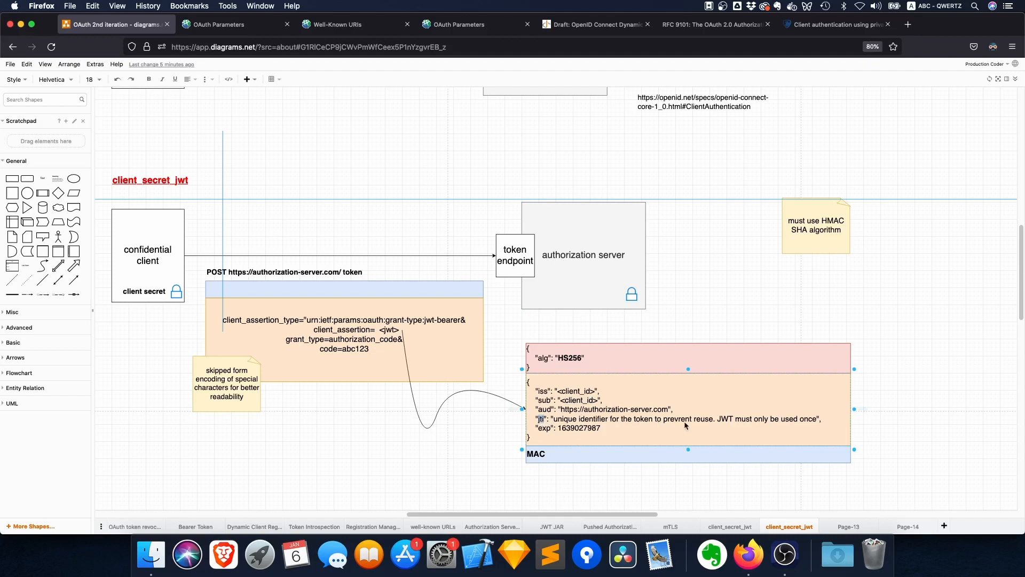
mouse_move(774, 428)
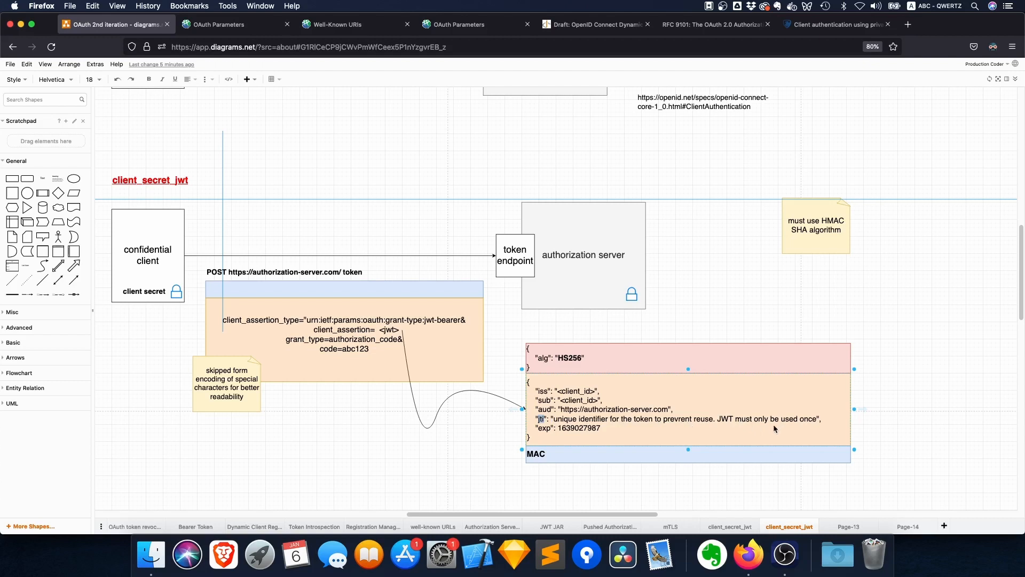
mouse_move(583, 431)
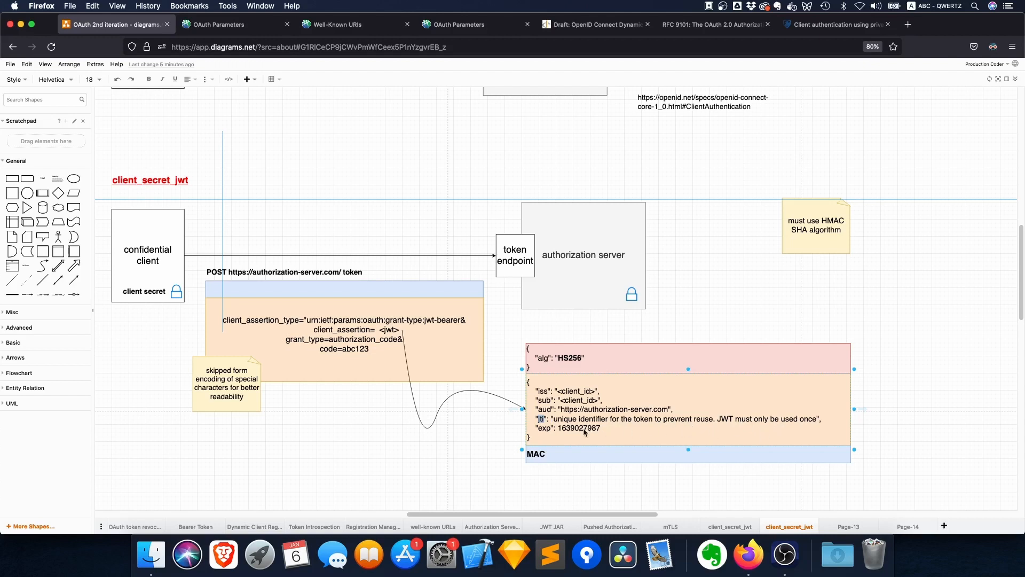
double_click(580, 428)
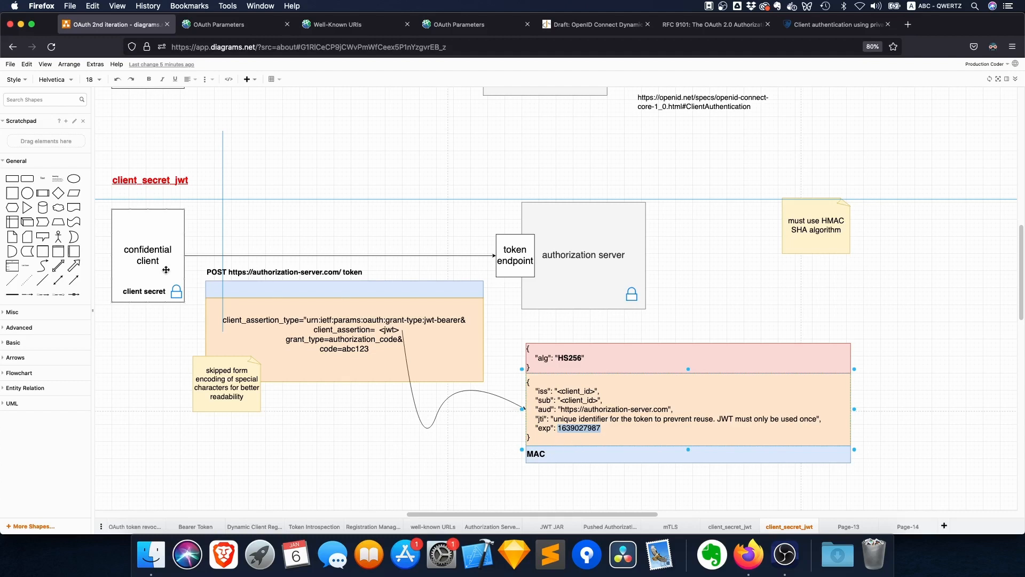
mouse_move(530, 336)
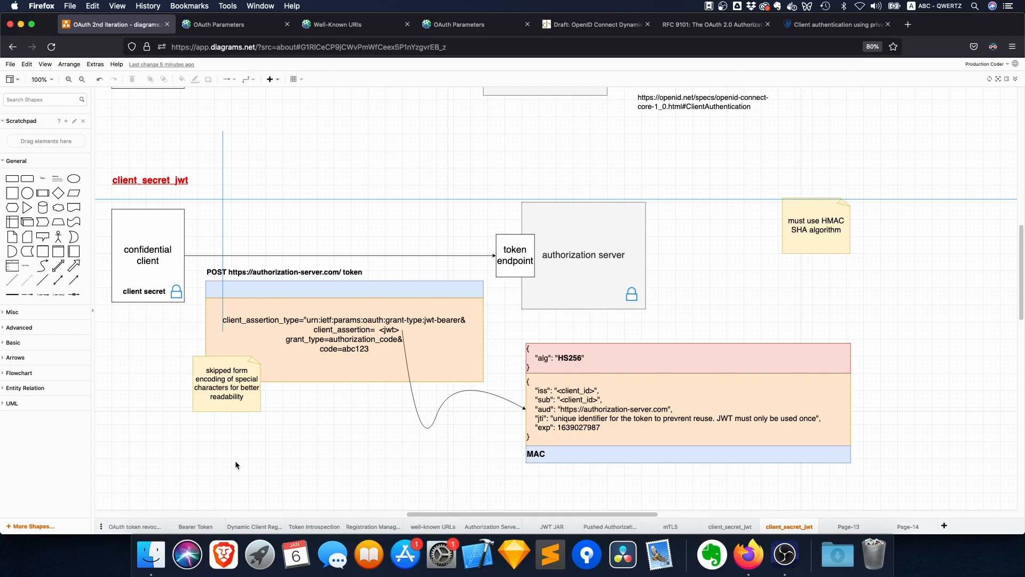
mouse_move(331, 479)
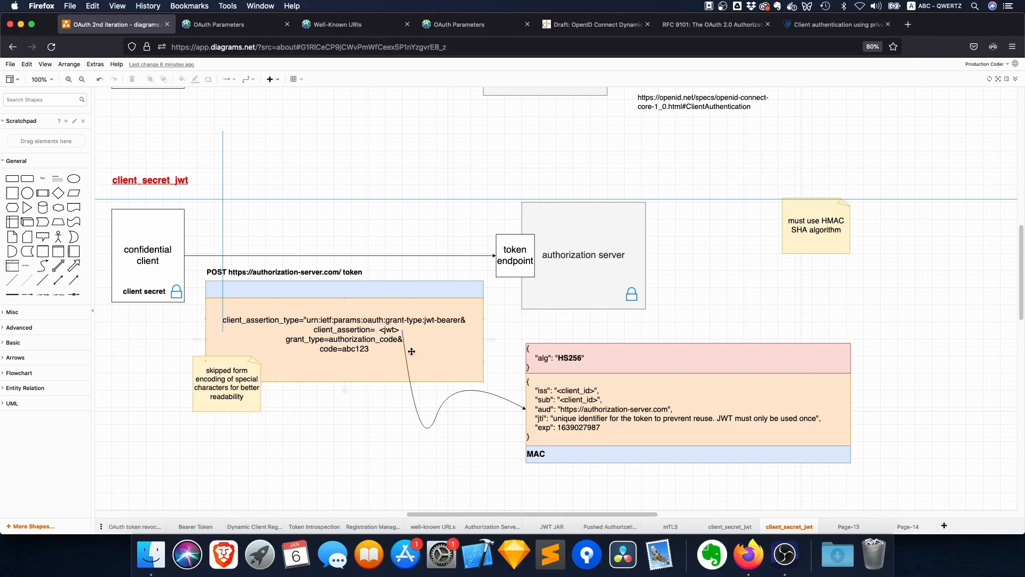
mouse_move(379, 372)
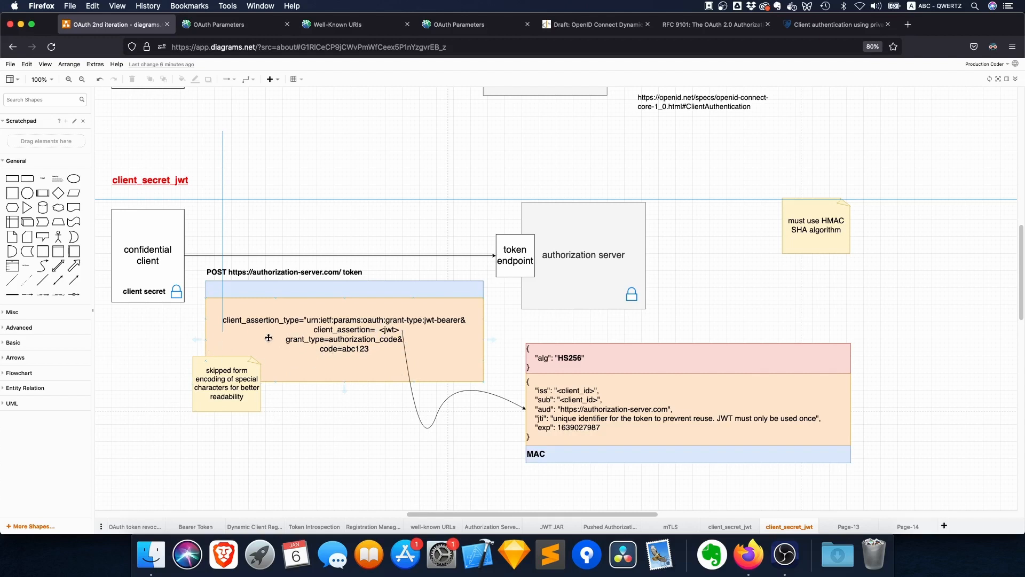
mouse_move(488, 361)
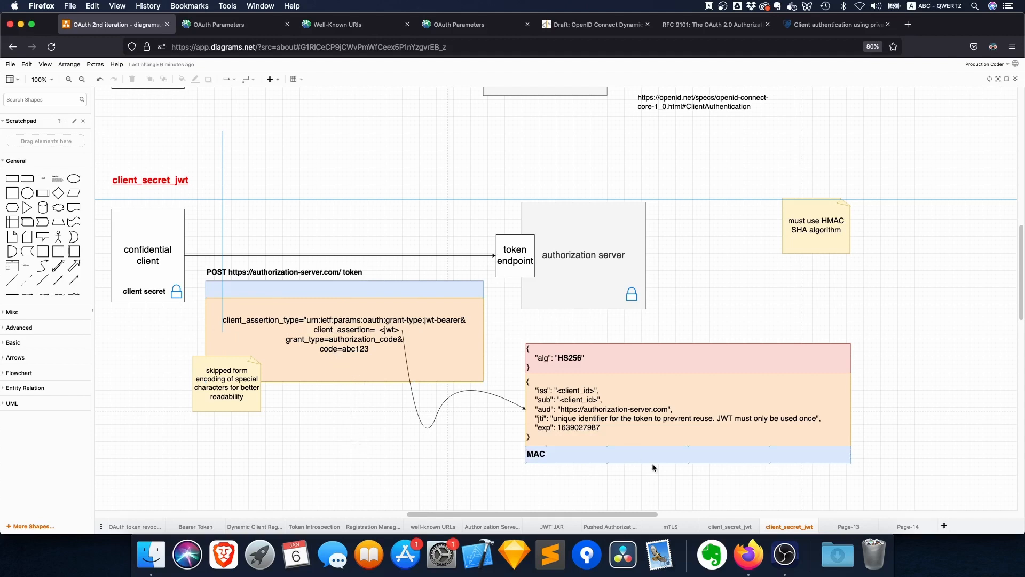
click(536, 453)
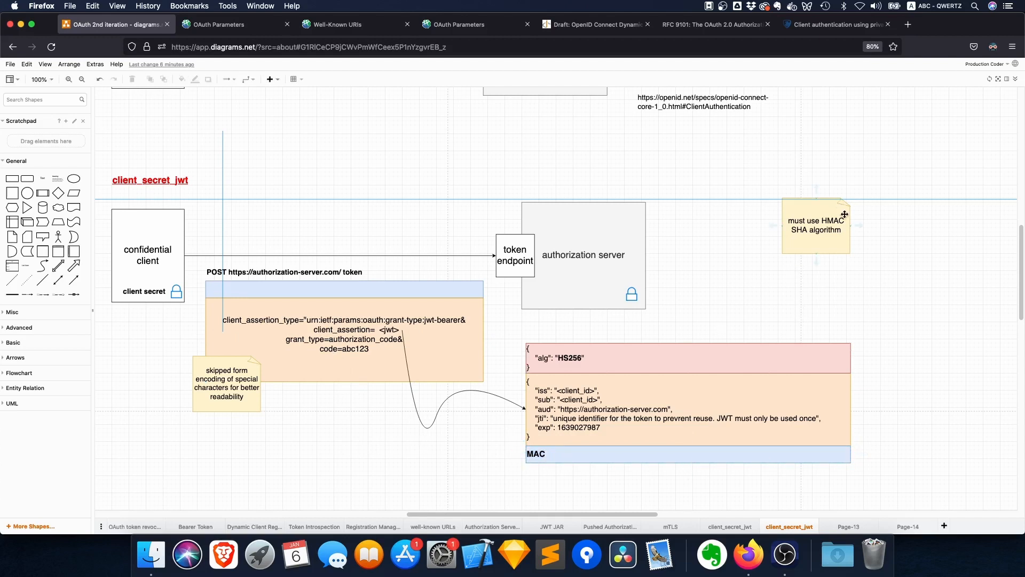
click(536, 453)
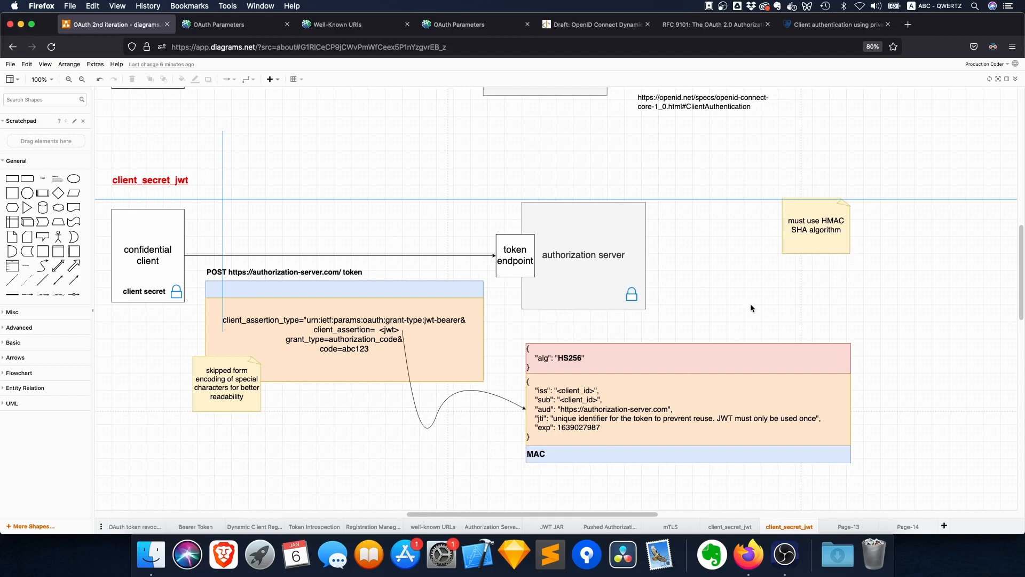
mouse_move(390, 486)
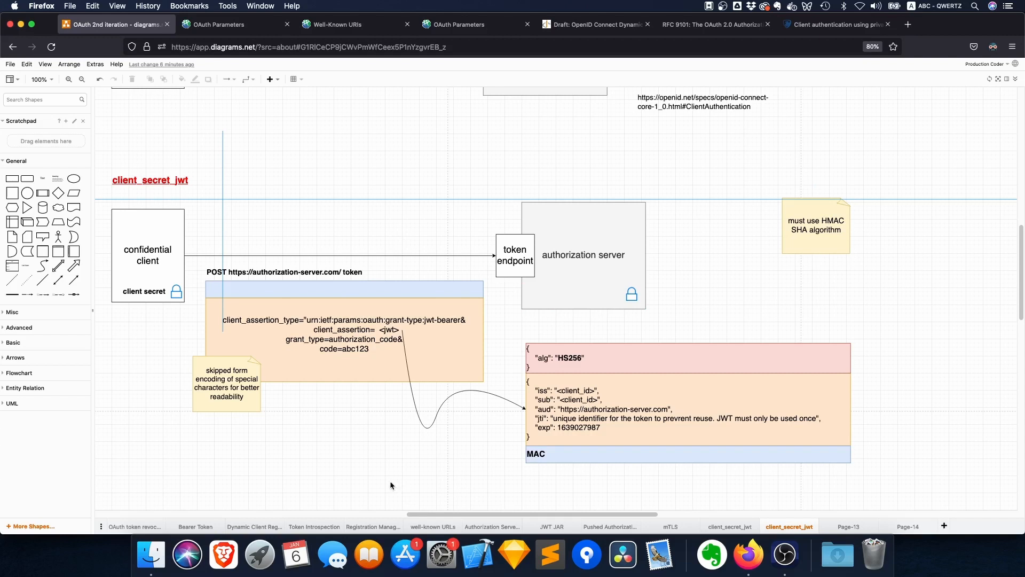
mouse_move(317, 428)
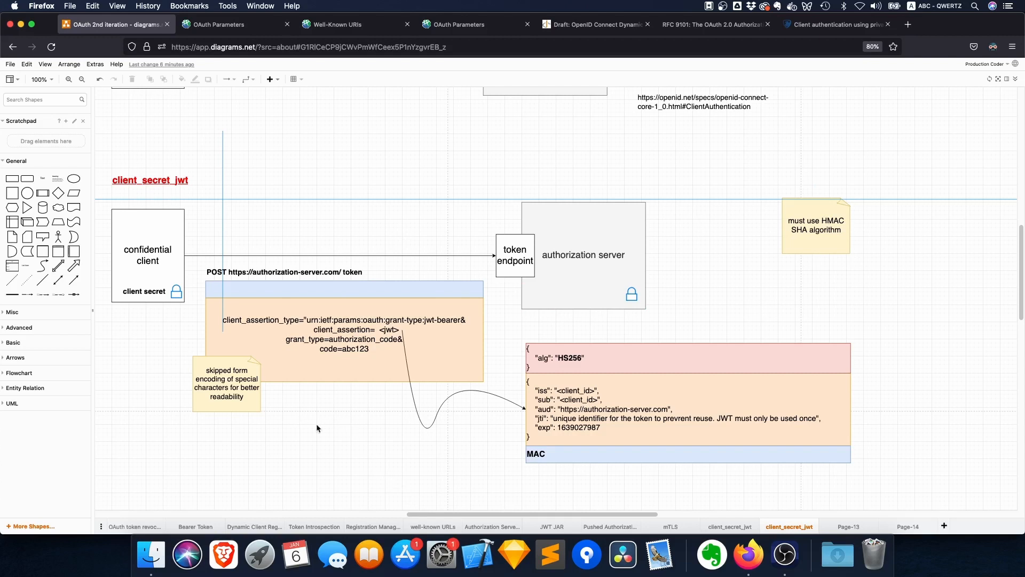
mouse_move(368, 455)
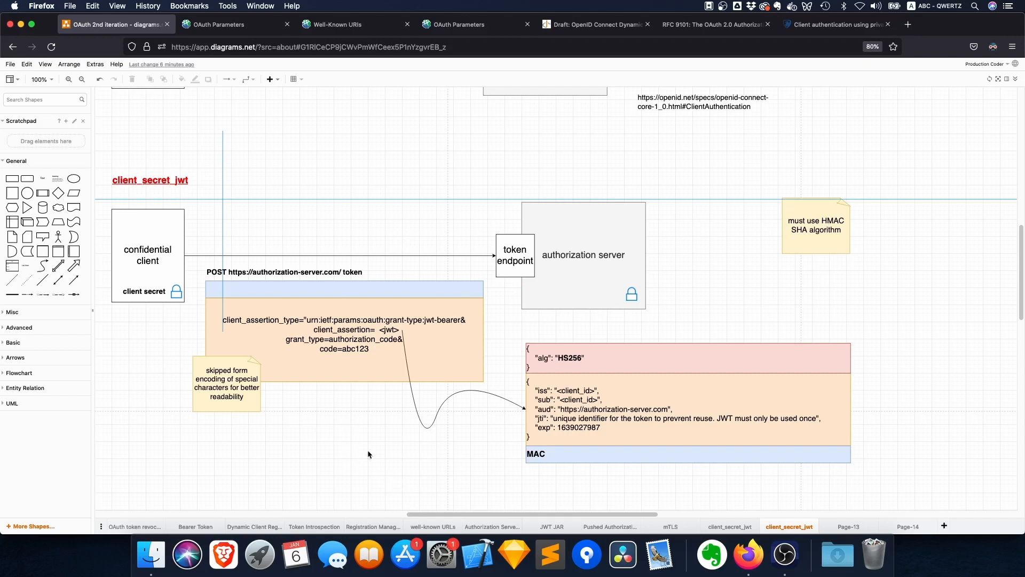
click(150, 180)
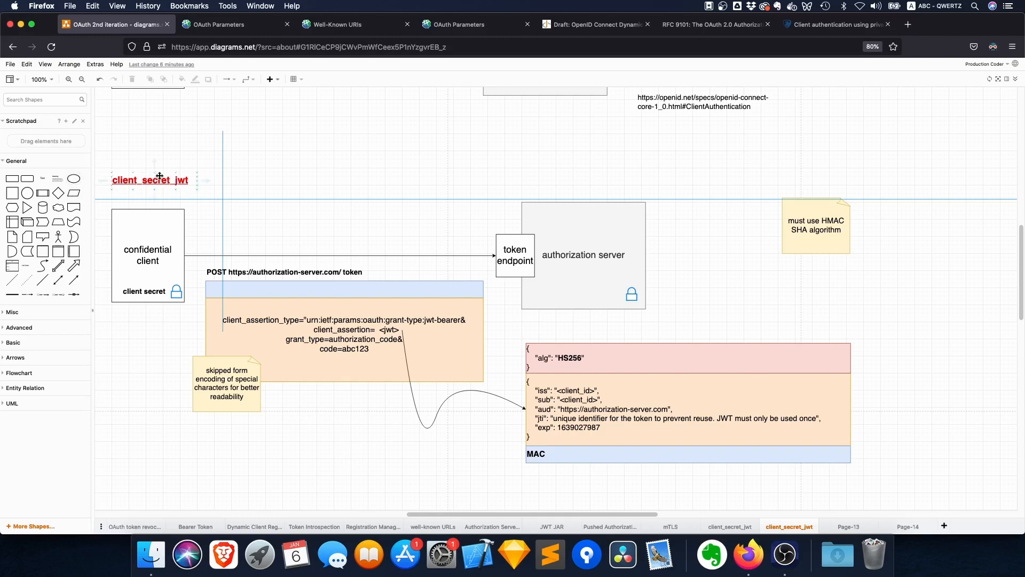
click(714, 222)
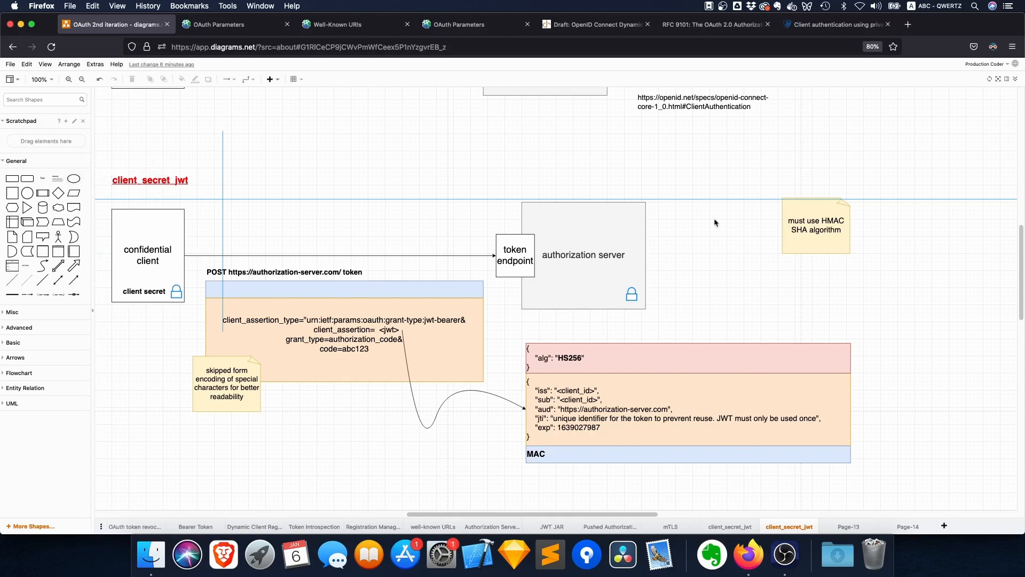
click(816, 224)
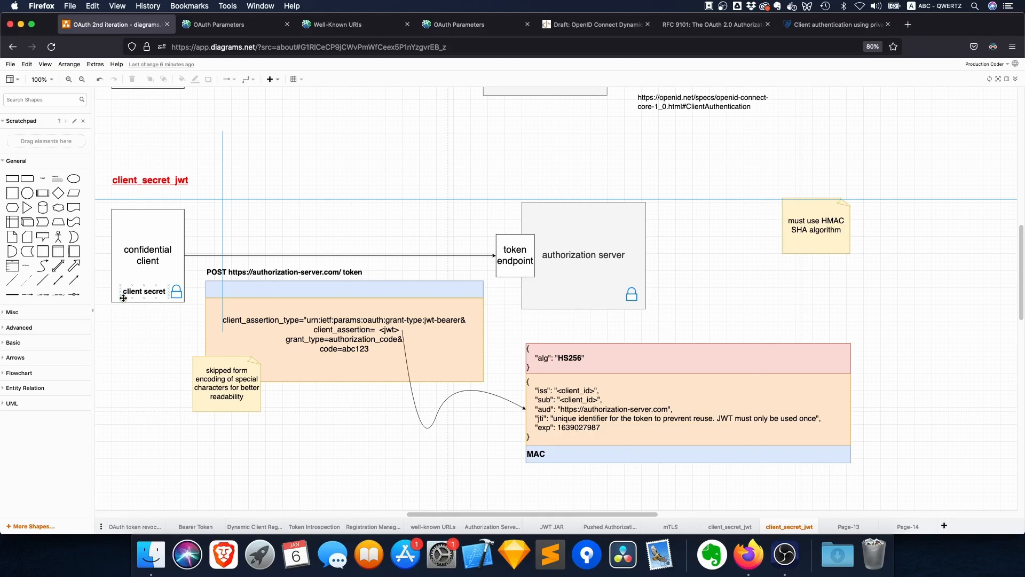
Step: Scroll the canvas down to the private_key_jwt flow with its ES256 JWT and asymmetric cryptography note
scroll(down, 3)
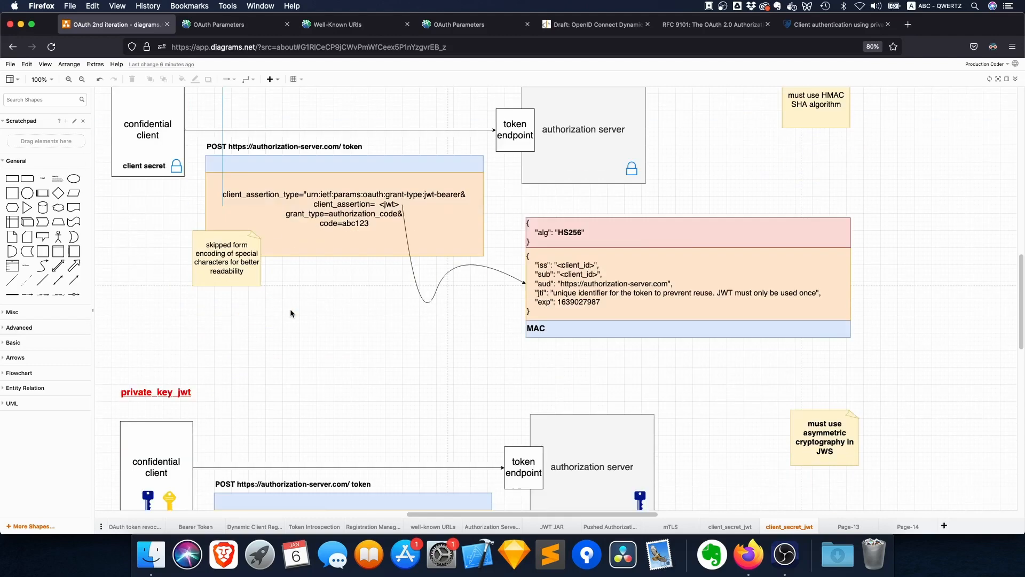
scroll(down, 3)
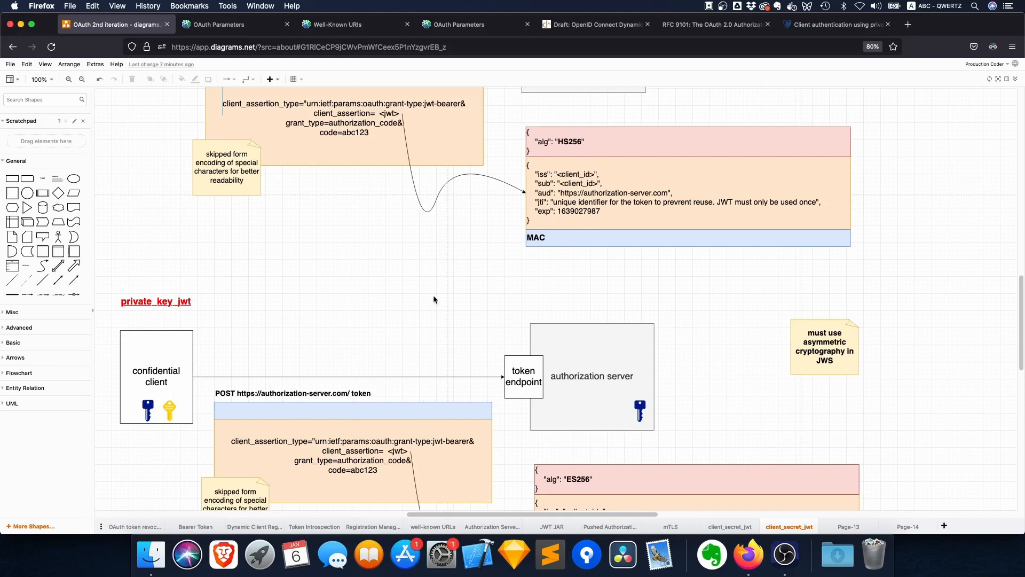
scroll(down, 3)
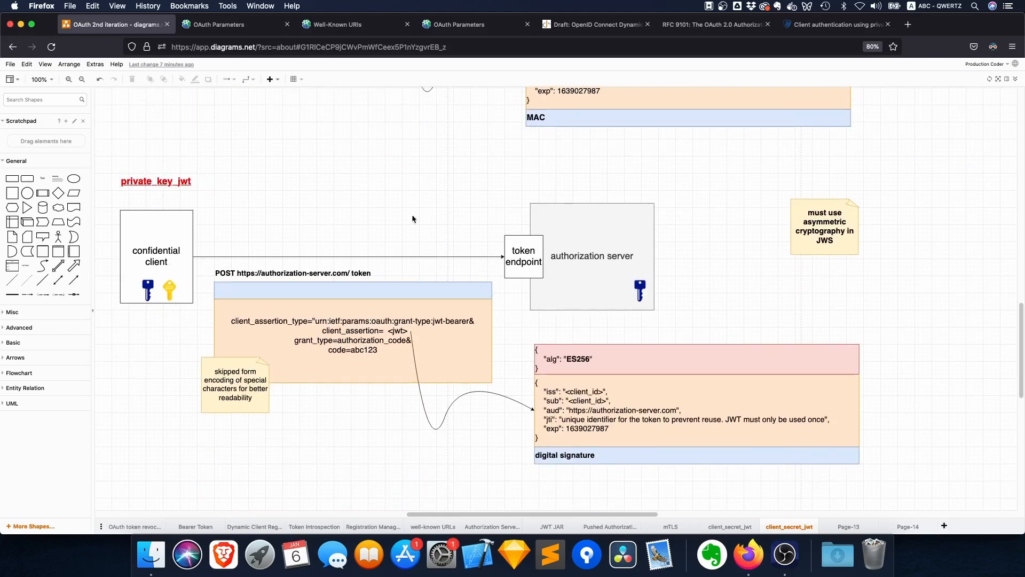
click(824, 213)
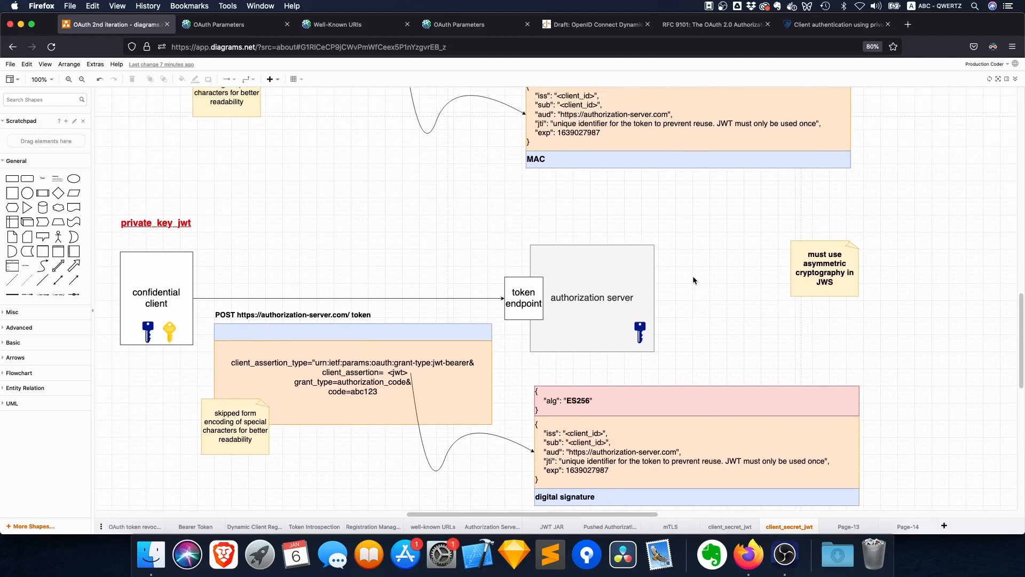
scroll(down, 3)
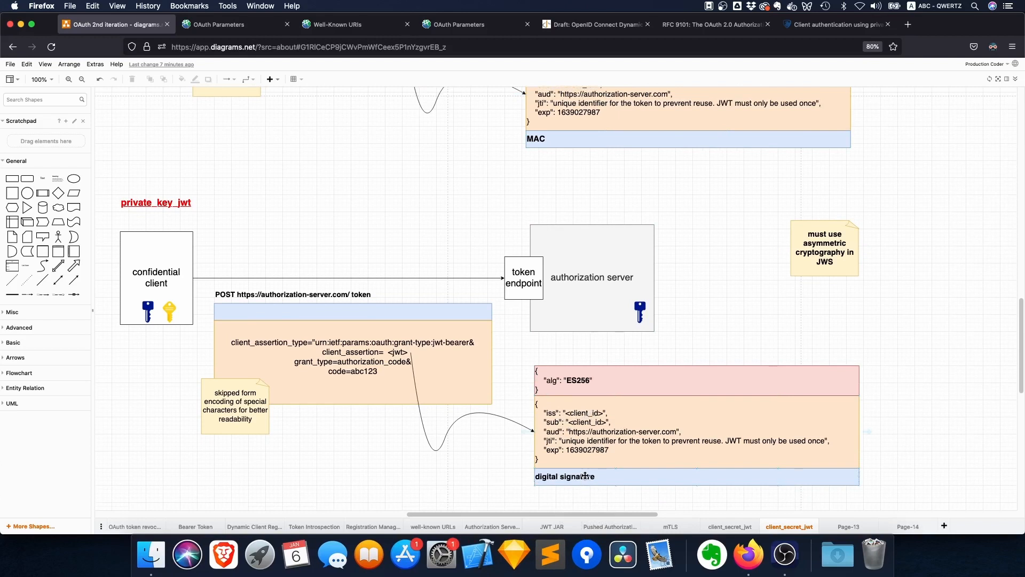
click(564, 475)
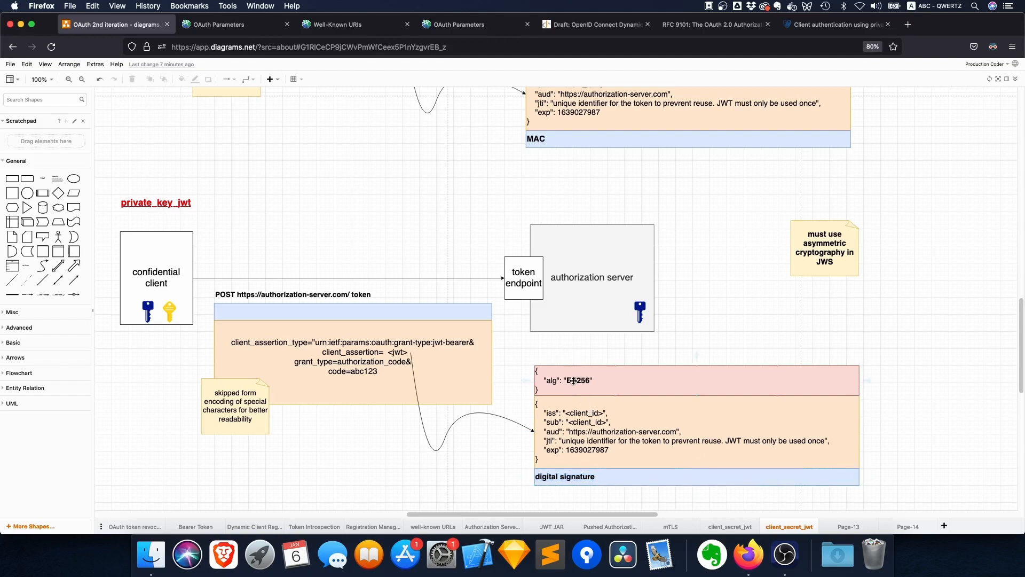
double_click(566, 380)
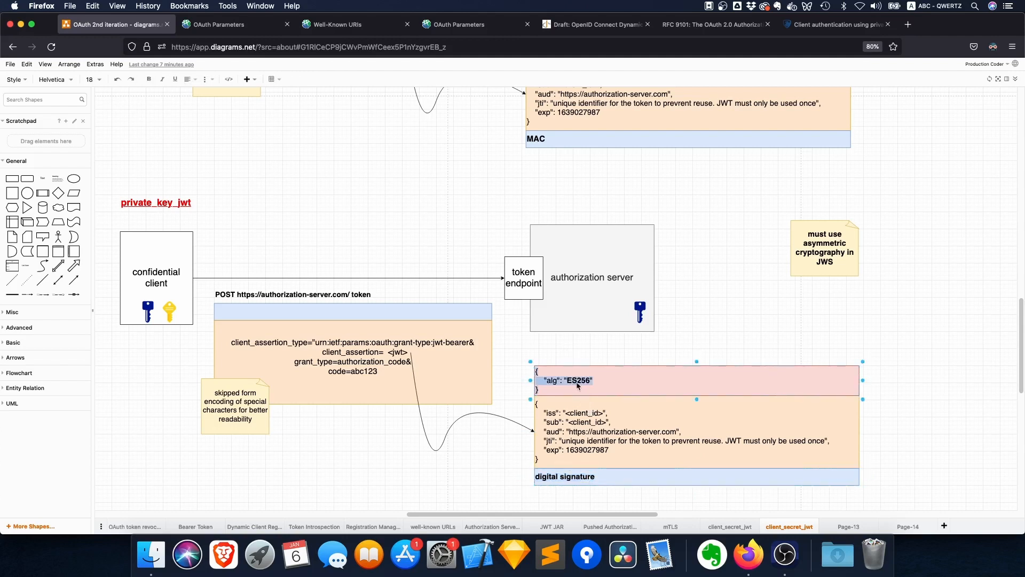
mouse_move(583, 384)
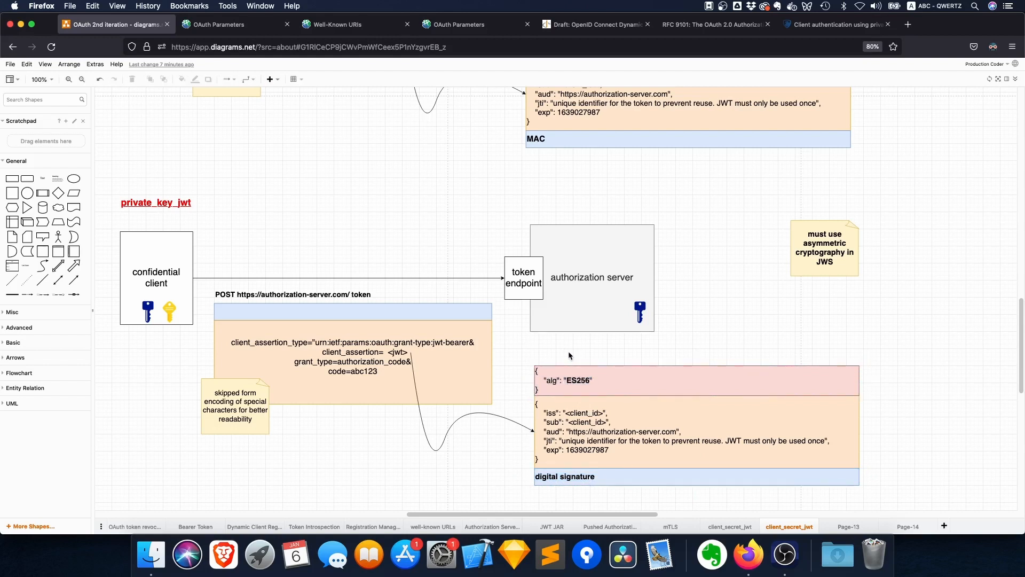
mouse_move(503, 375)
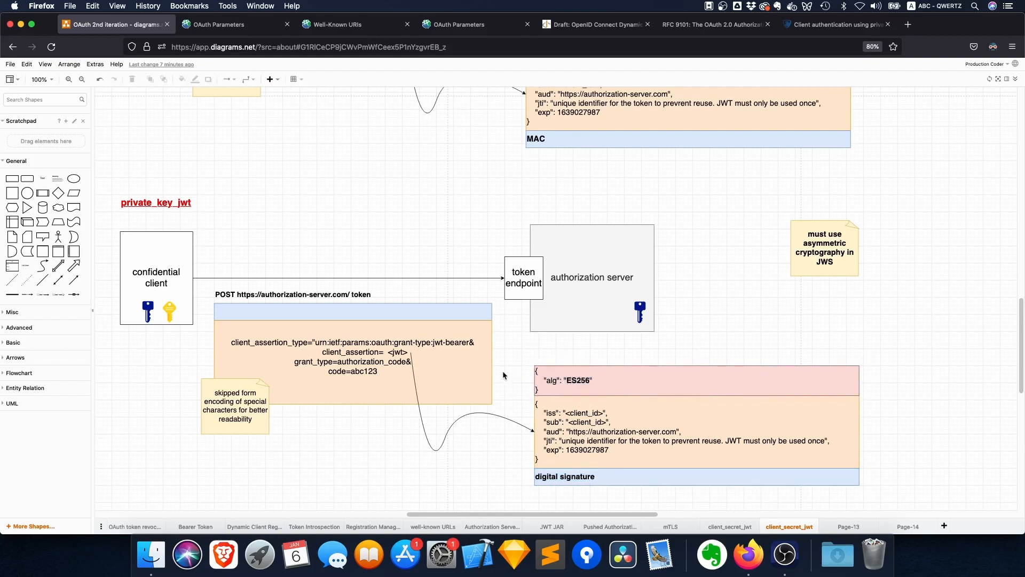
mouse_move(400, 485)
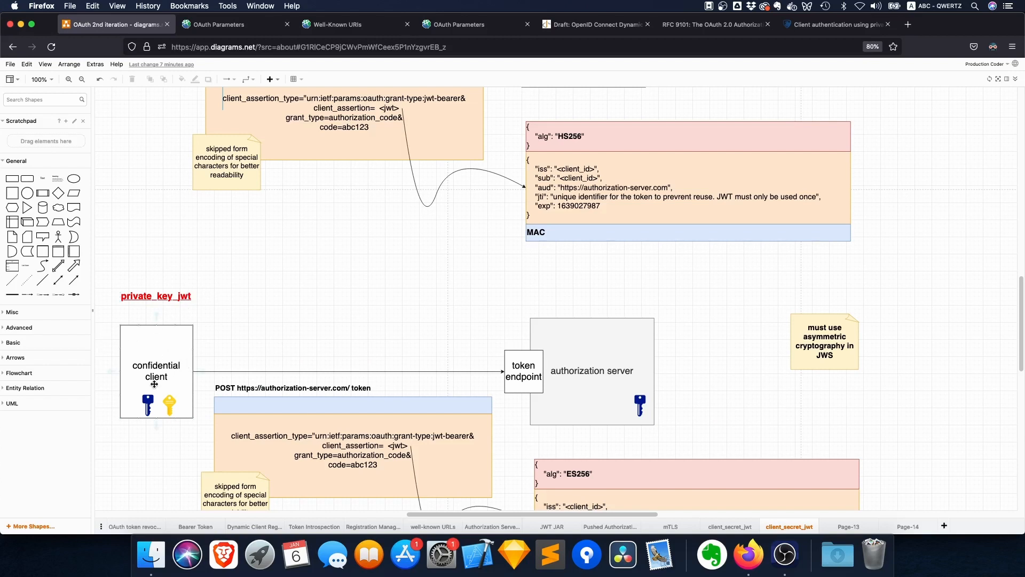
mouse_move(192, 434)
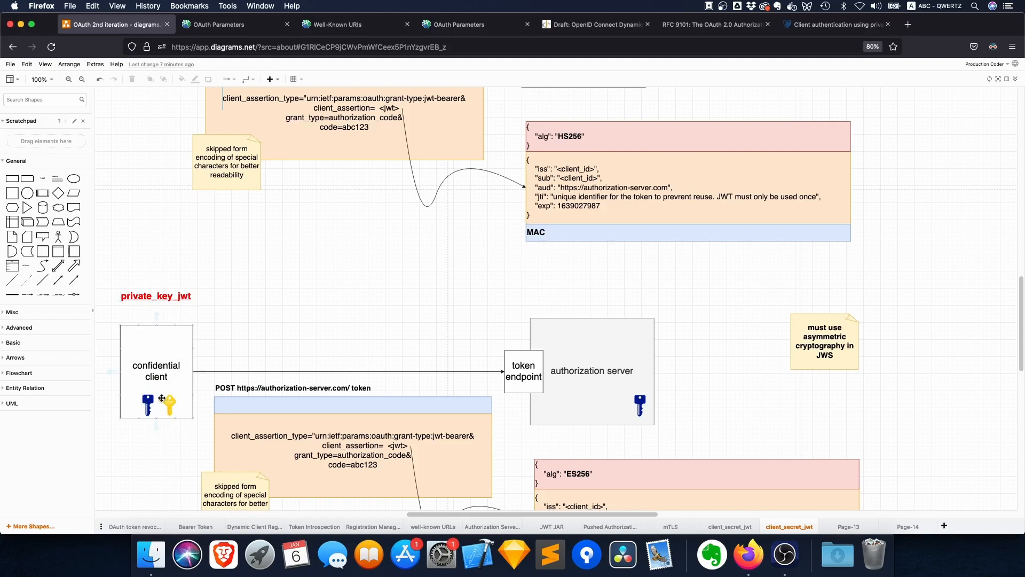
mouse_move(146, 407)
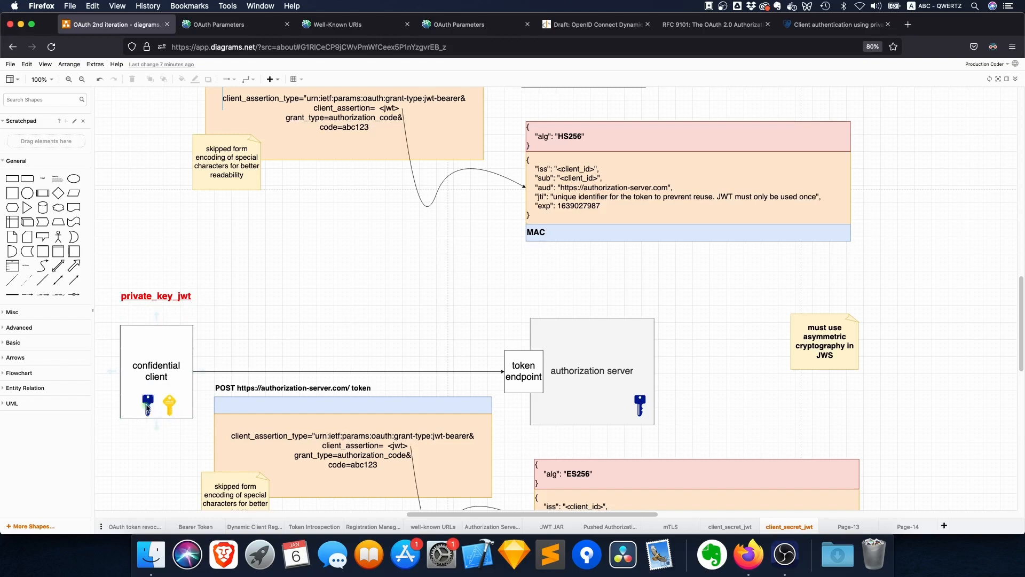
click(638, 401)
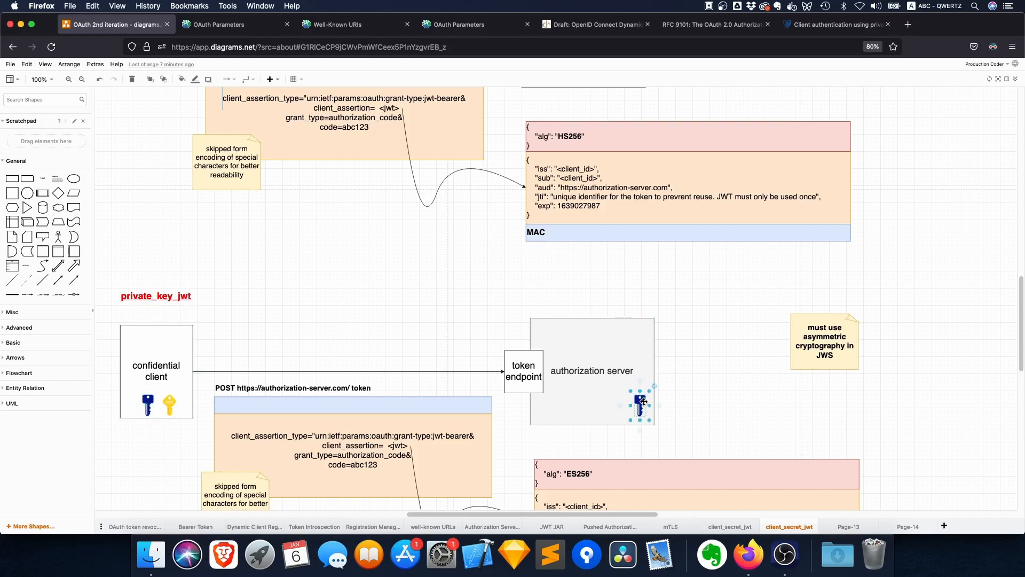
scroll(down, 3)
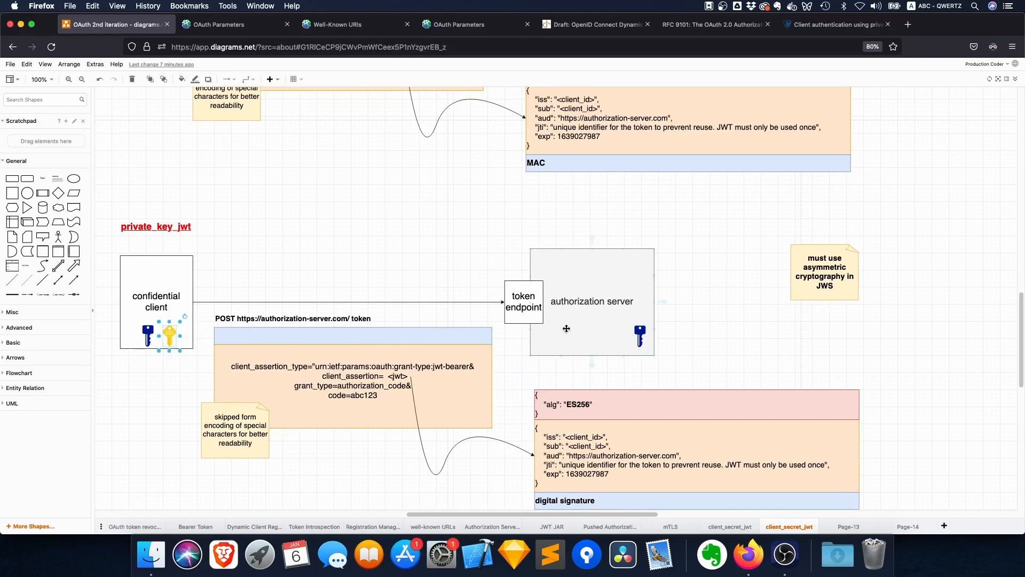
scroll(down, 3)
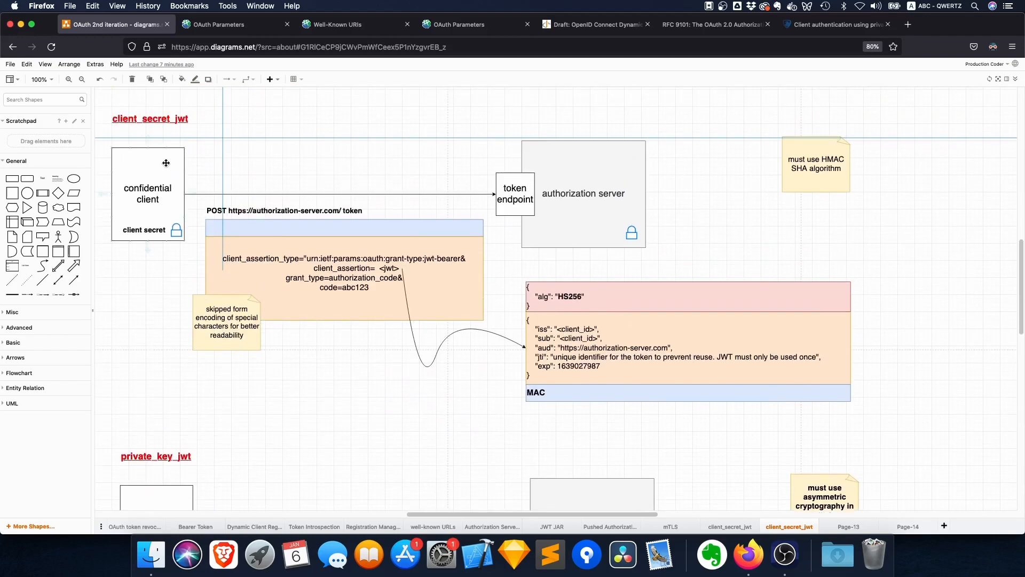
scroll(down, 3)
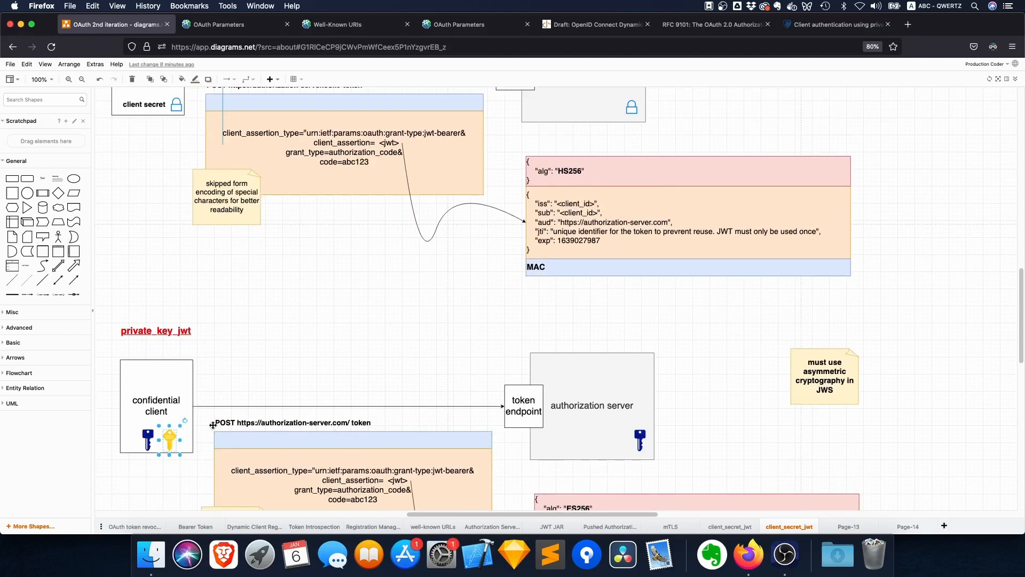
click(156, 330)
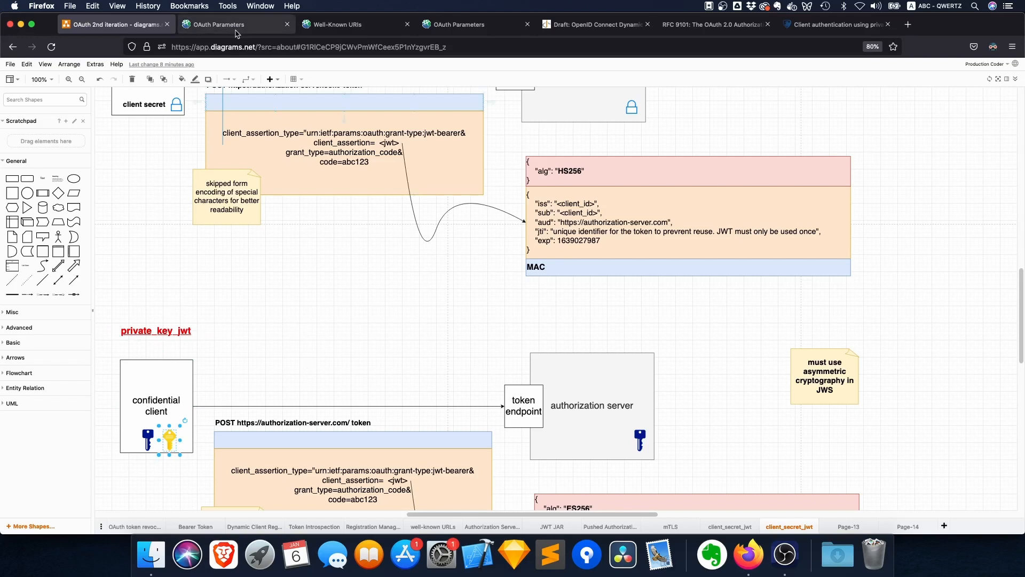
Step: On the IANA OAuth Parameters page, highlight the first authentication method rows of the token endpoint table
click(235, 24)
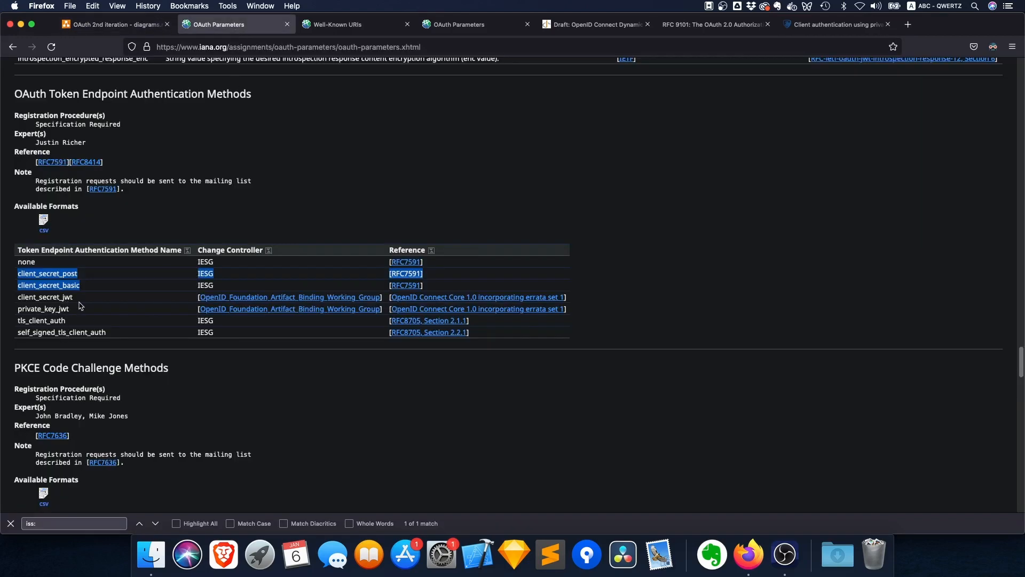
click(62, 285)
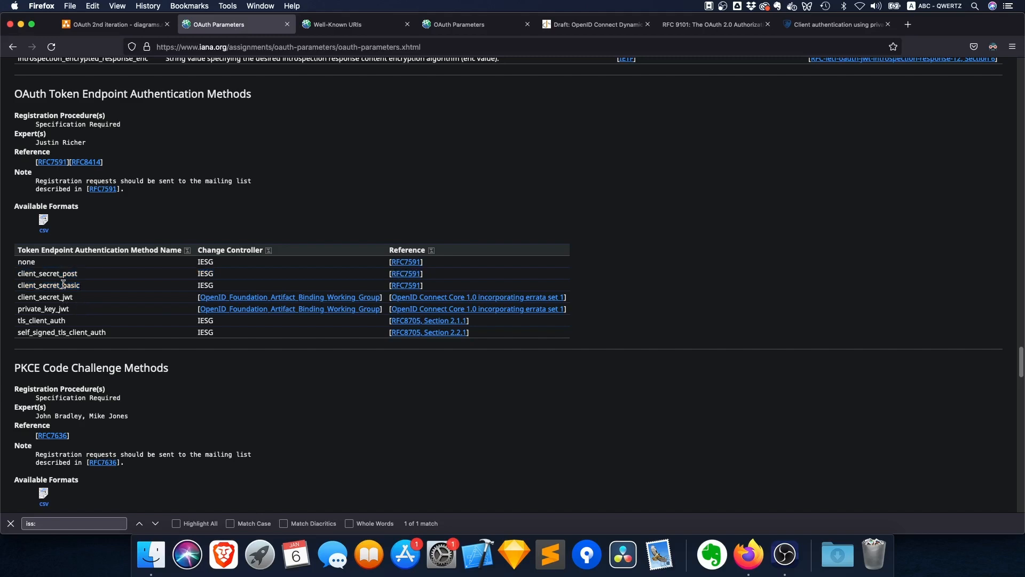
drag(26, 262, 62, 285)
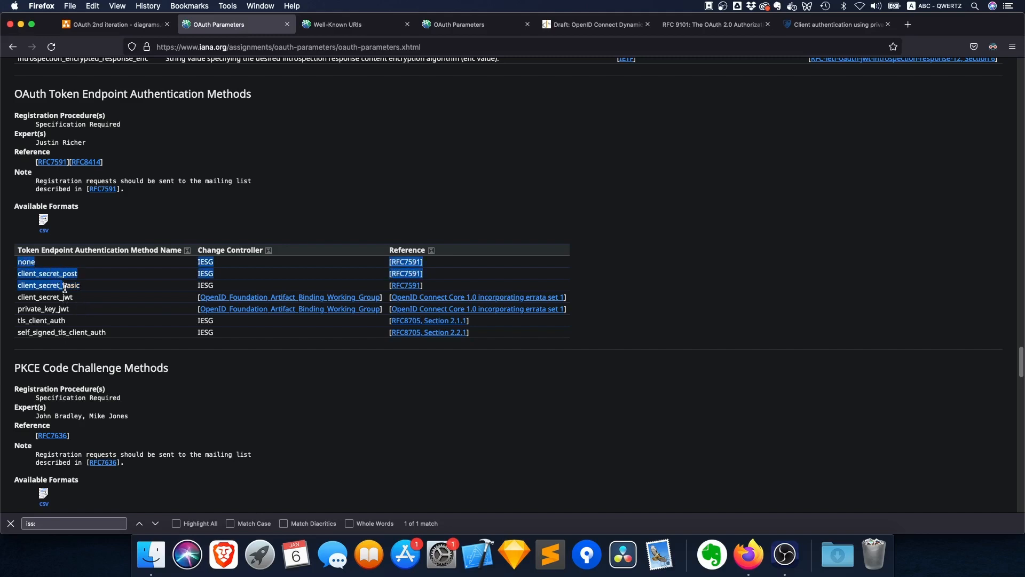
drag(64, 285, 95, 320)
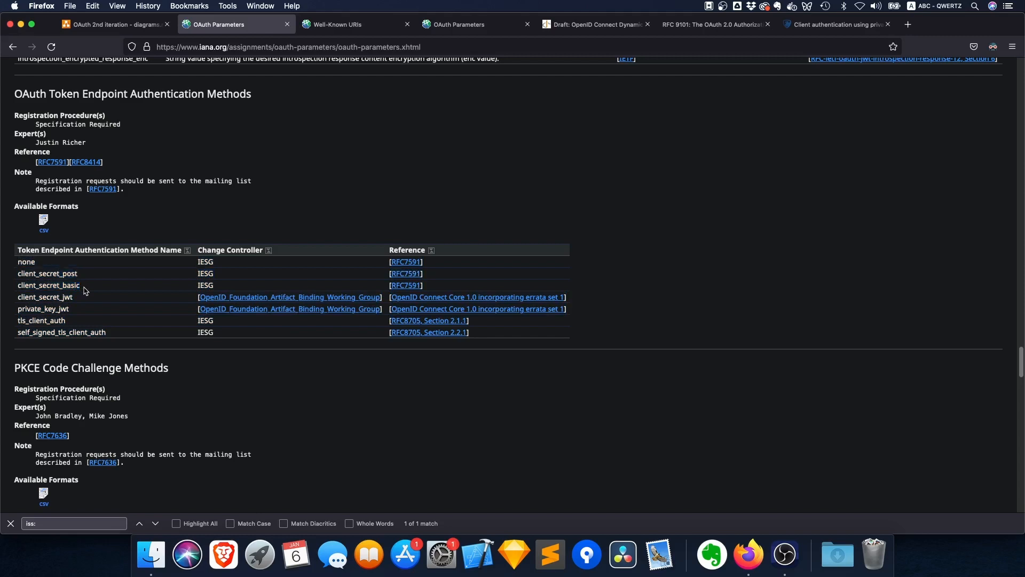
drag(19, 274, 79, 285)
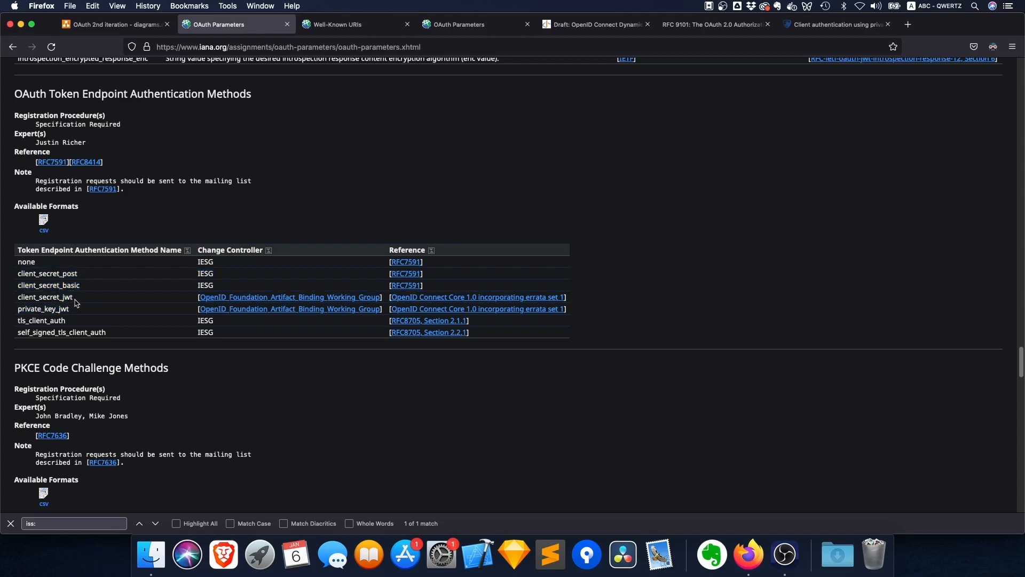
mouse_move(90, 314)
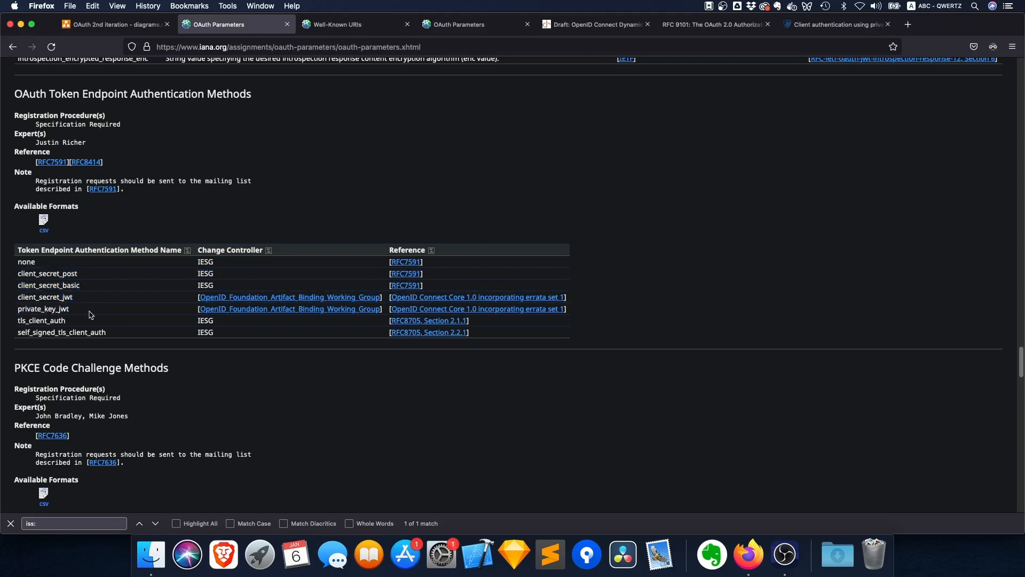
double_click(43, 308)
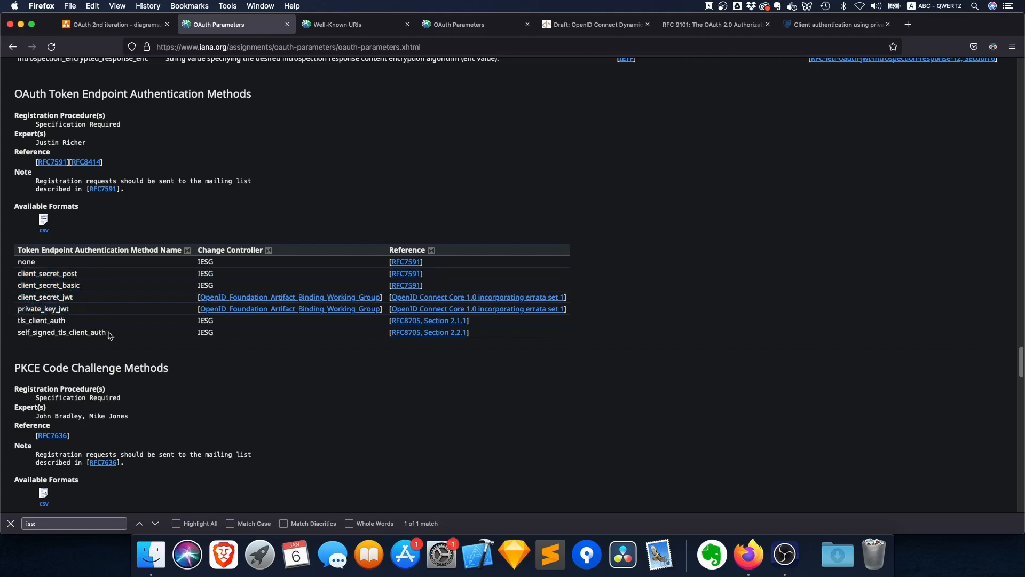
drag(18, 319, 111, 332)
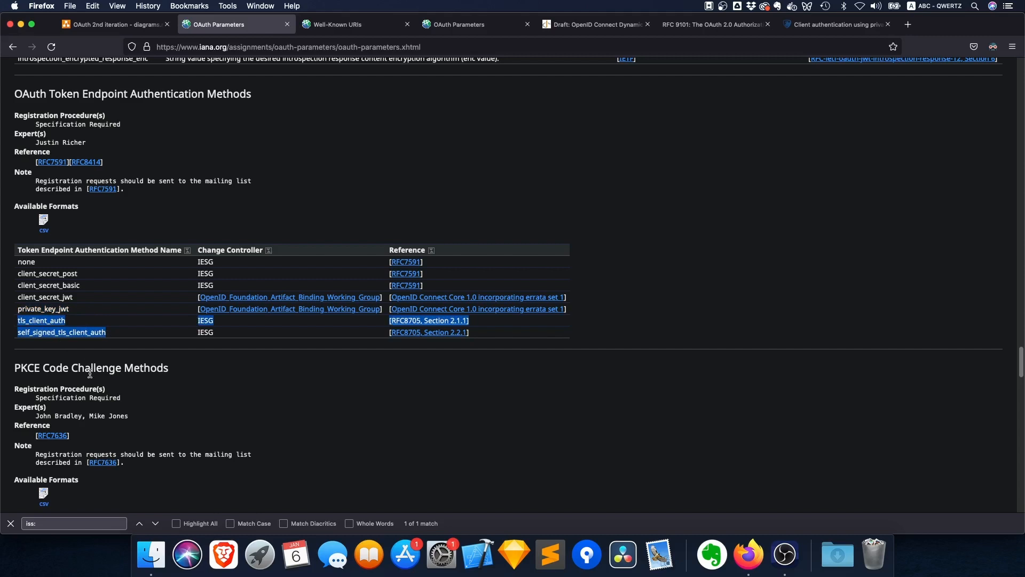
mouse_move(12, 311)
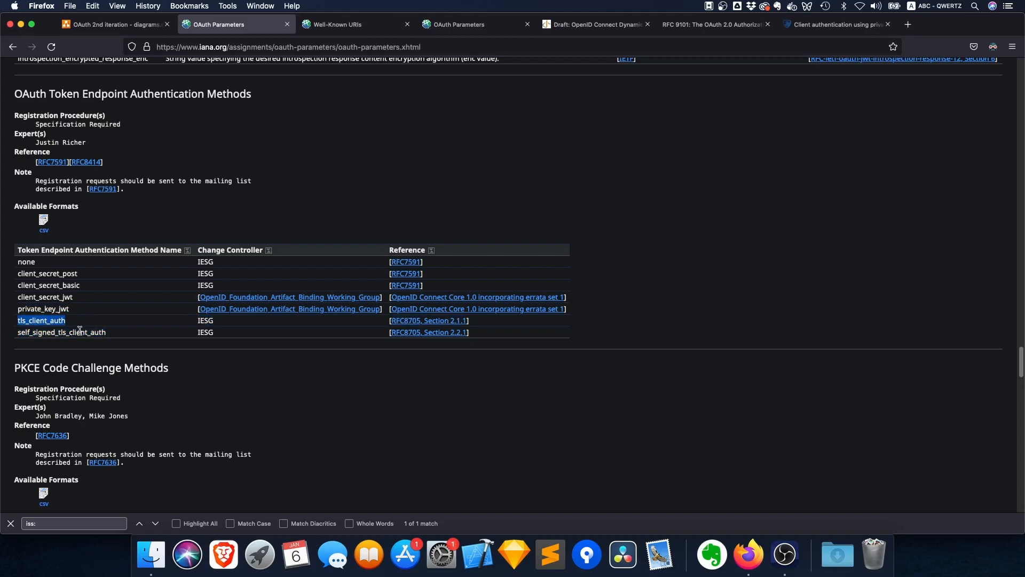
mouse_move(75, 317)
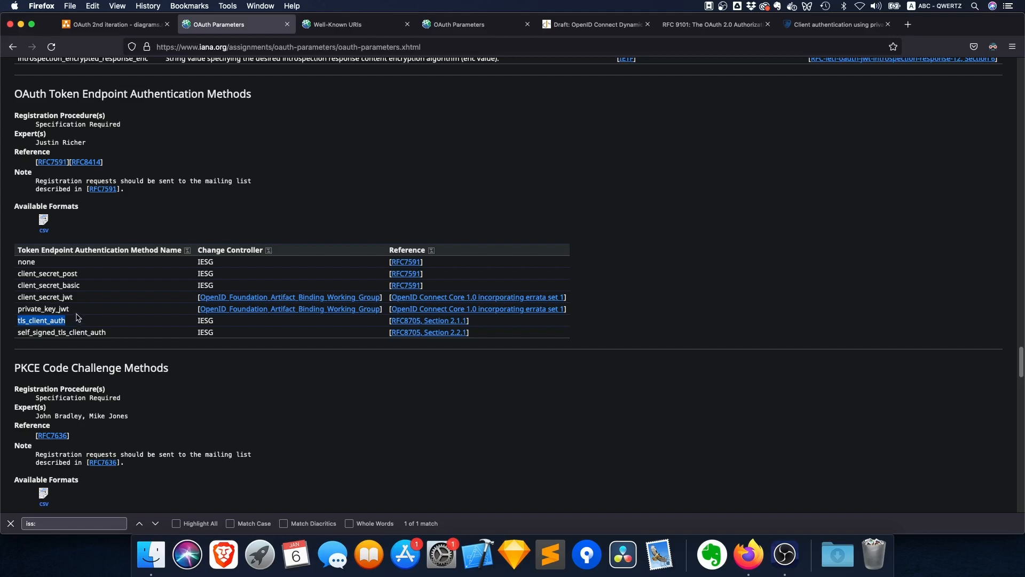
mouse_move(108, 339)
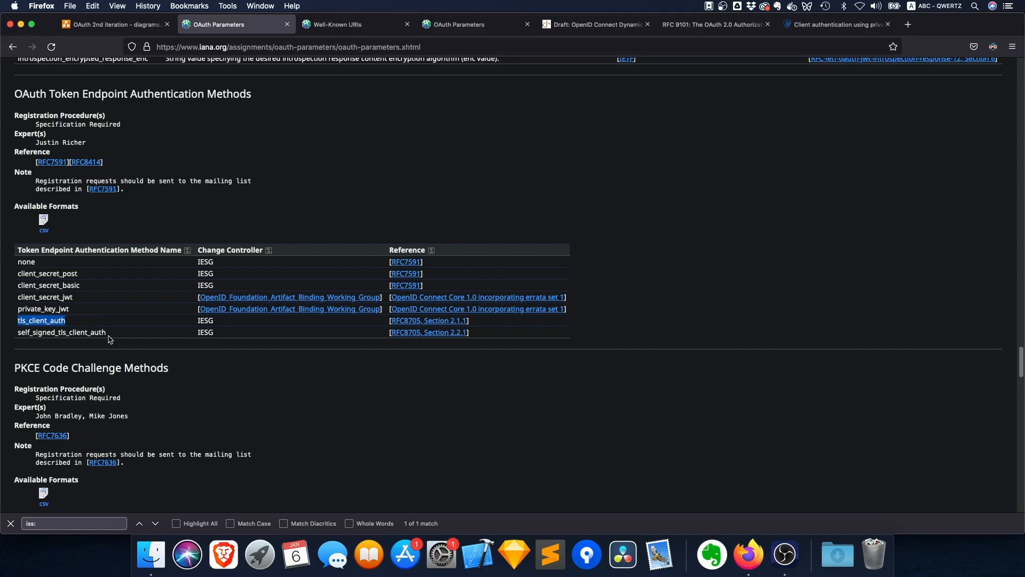
drag(41, 320, 104, 332)
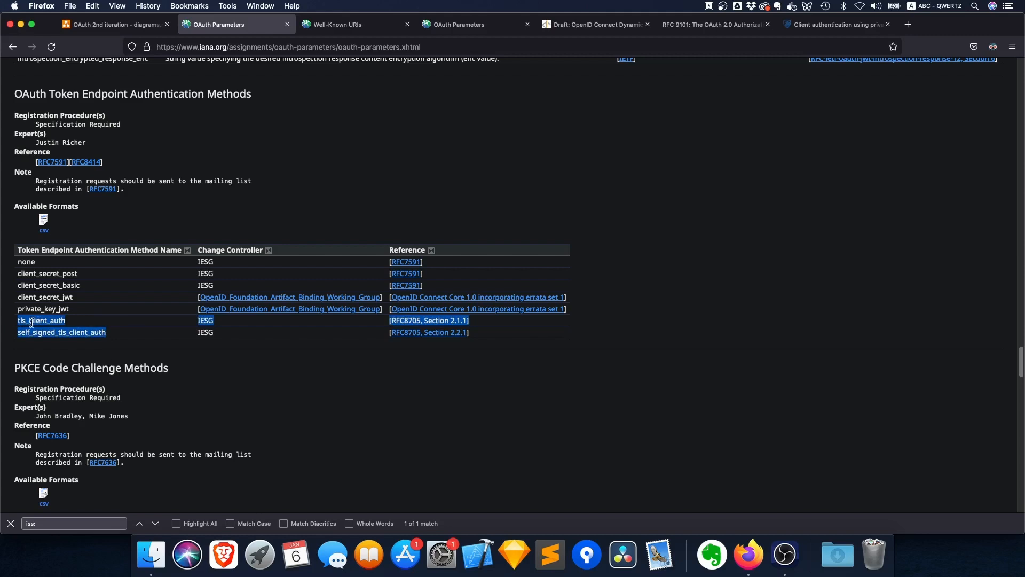
mouse_move(95, 342)
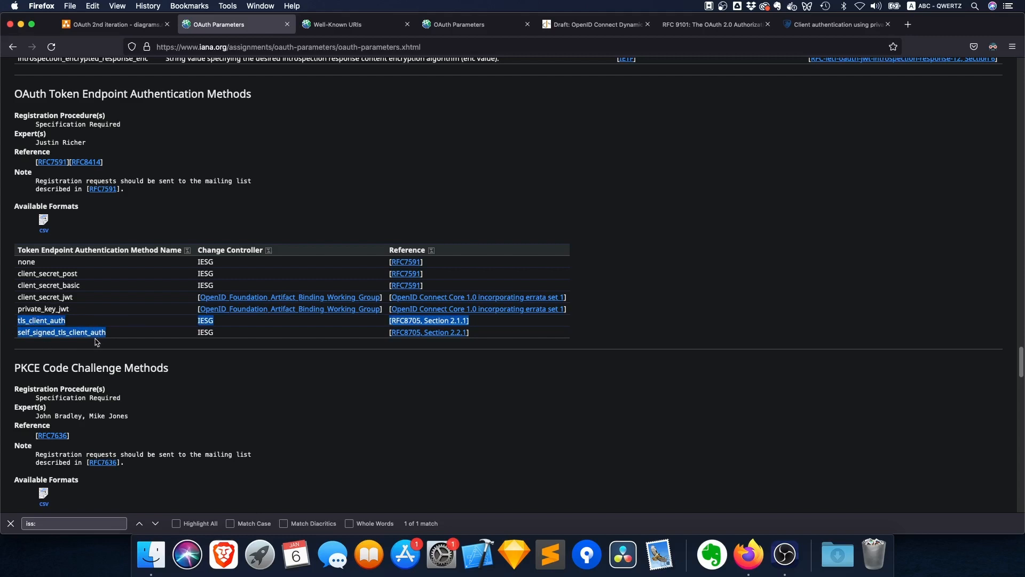